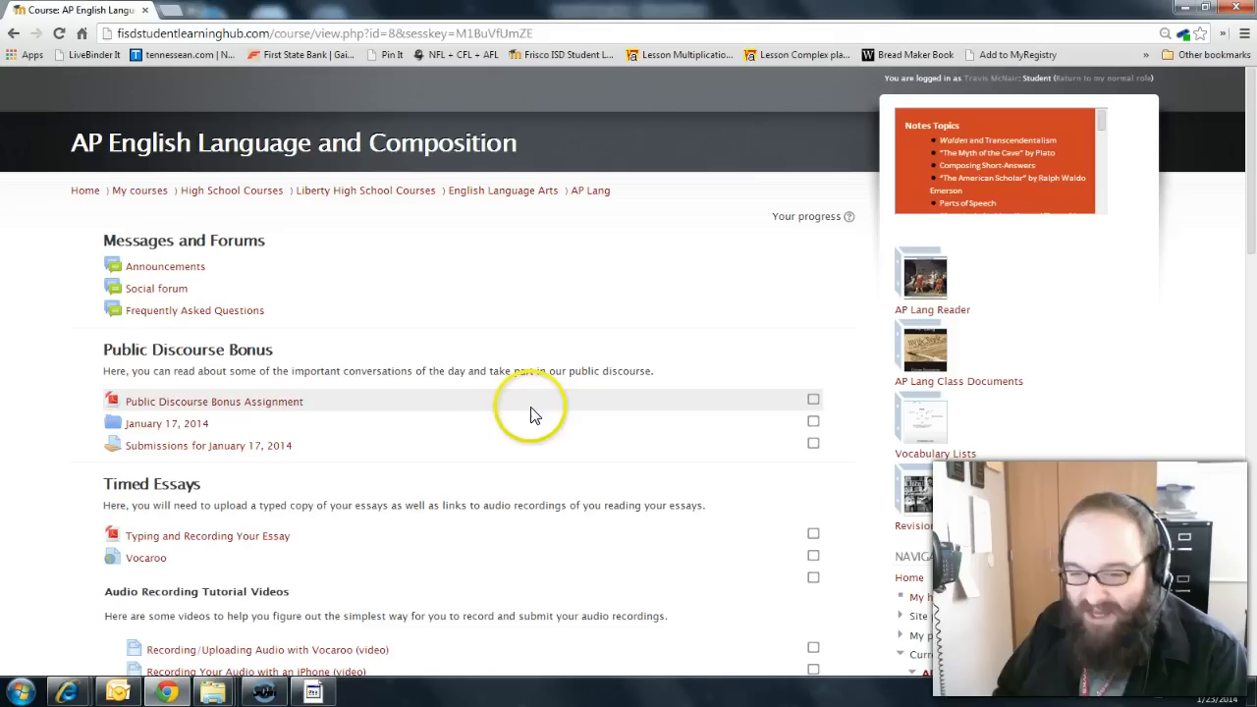
mouse_move(525, 421)
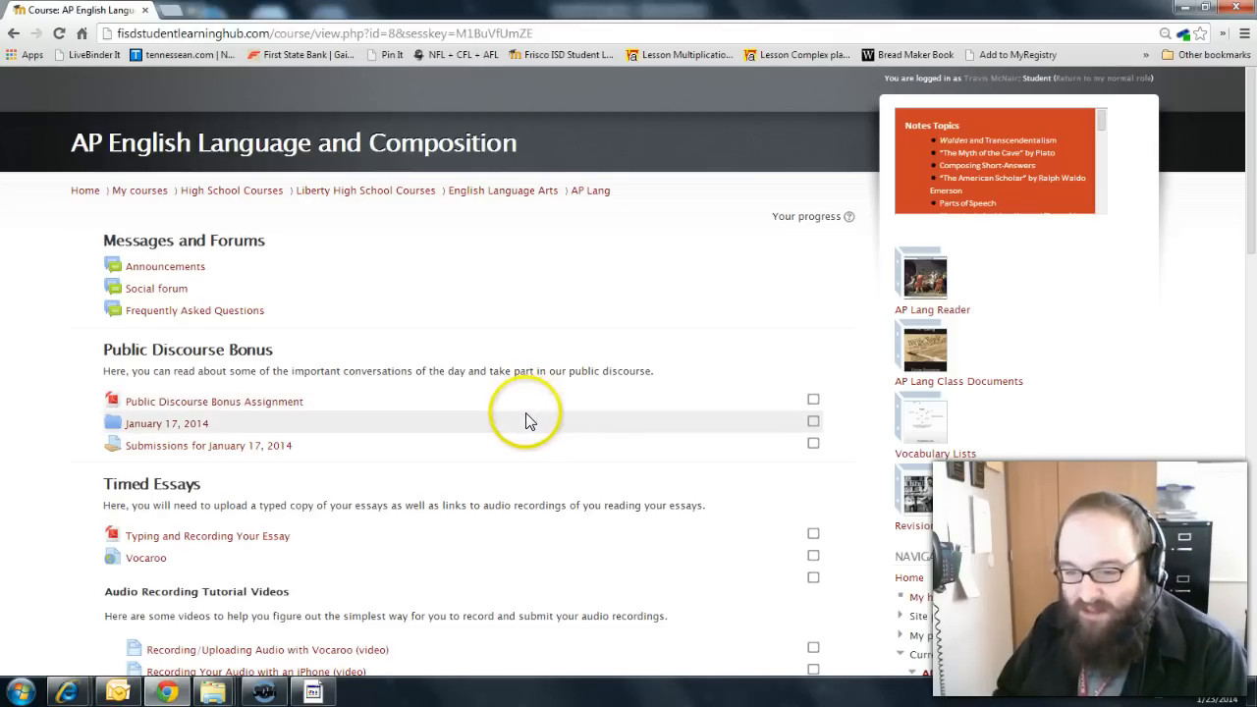
mouse_move(513, 427)
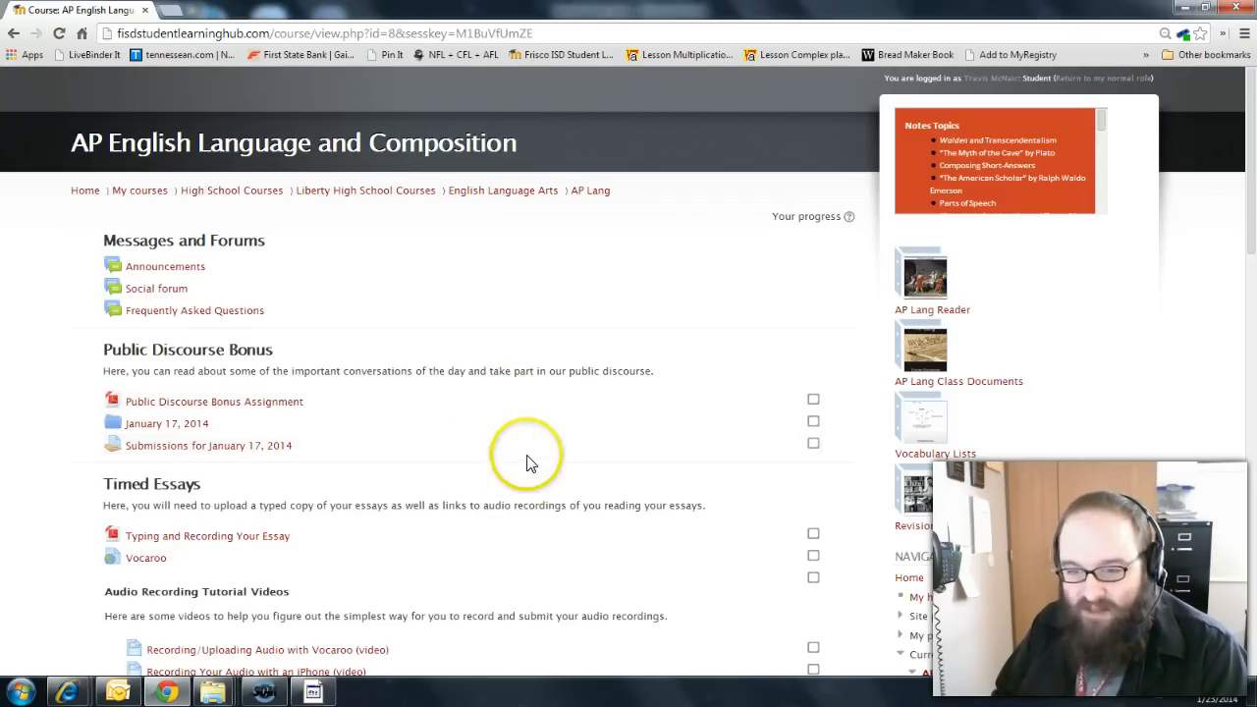
Scroll to Timed Essays, view the essay instructions handout, and launch the Vocaroo popup.
scroll("down", 3)
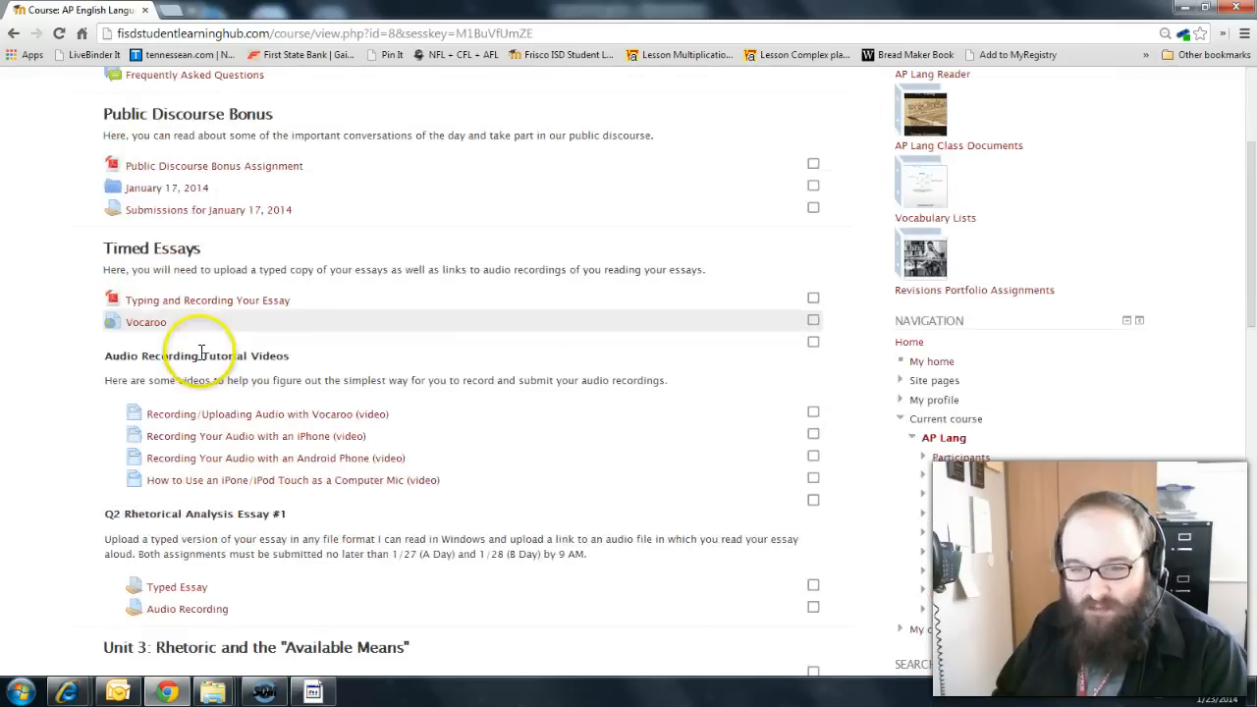
scroll("down", 3)
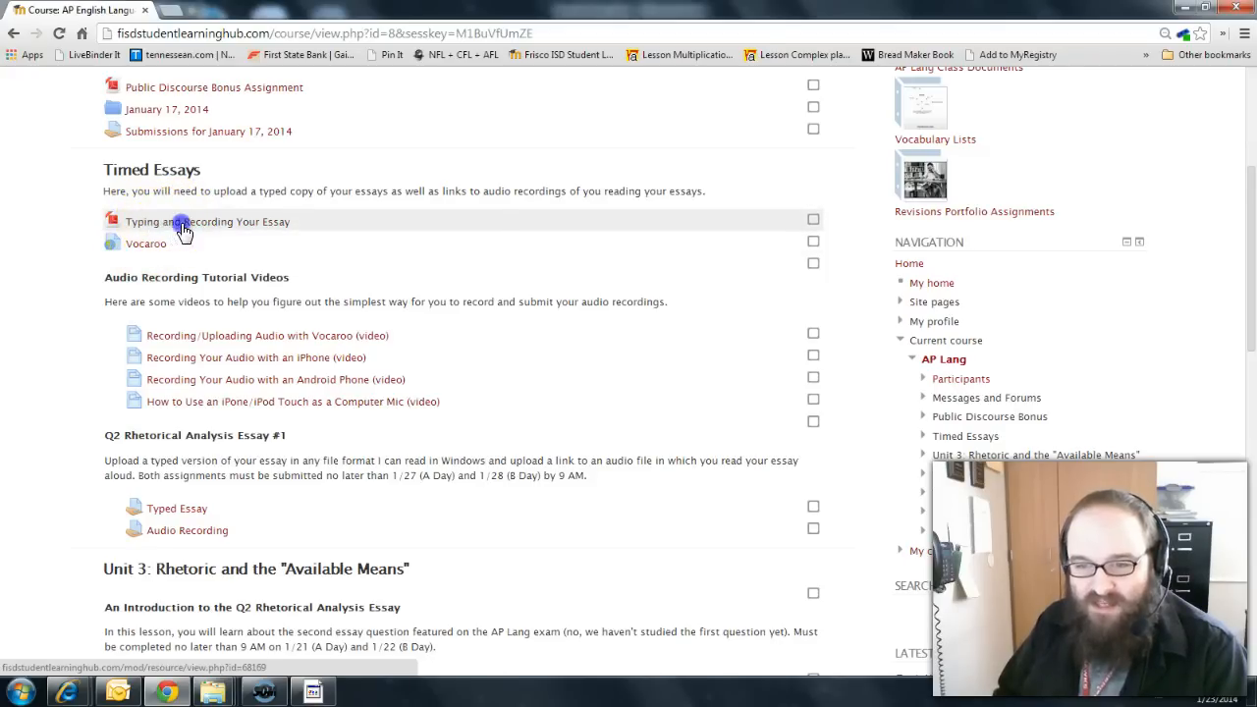
left_click(207, 221)
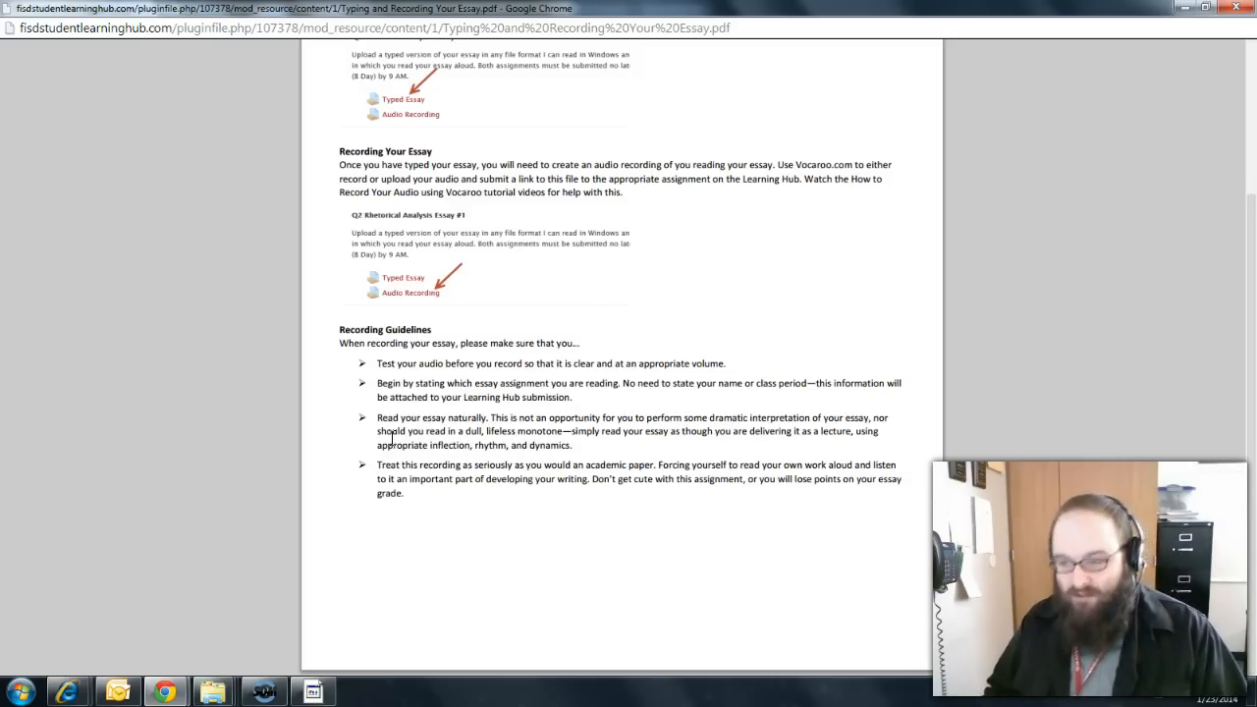
mouse_move(366, 406)
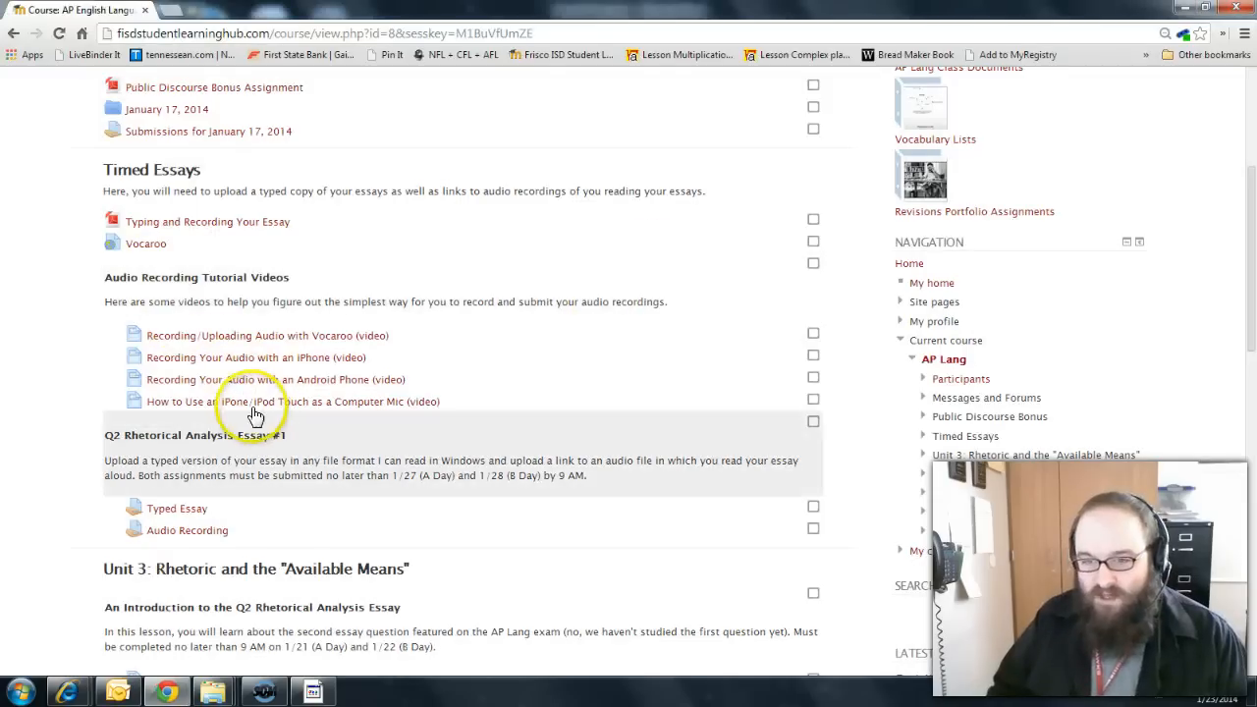
mouse_move(146, 252)
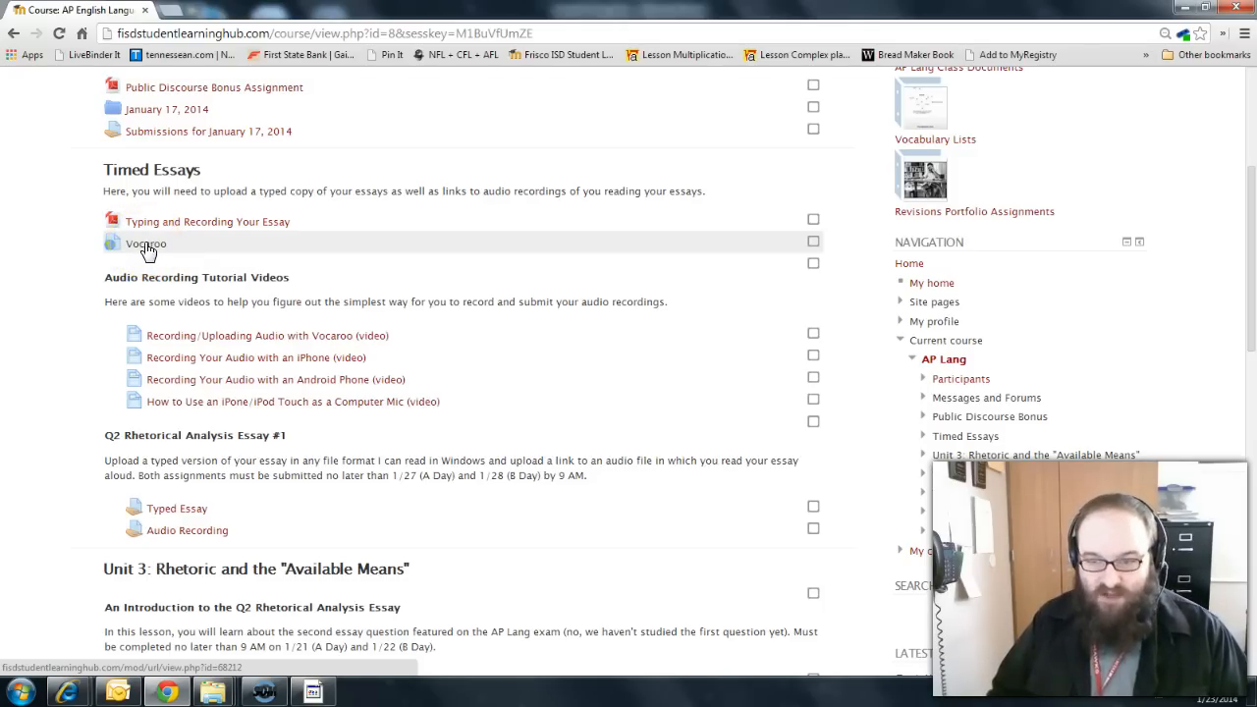
left_click(144, 244)
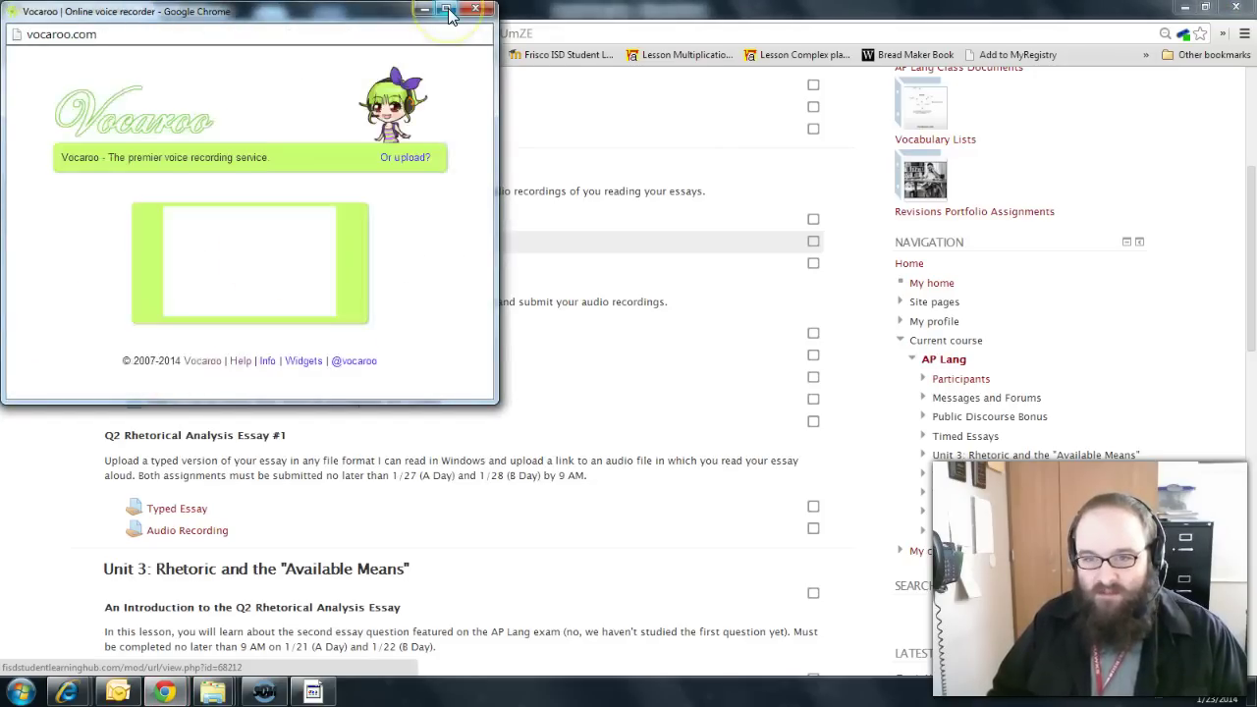
Maximize Vocaroo, point out Click to Record and Or upload?, then show Sample Essay.docx.
left_click(450, 12)
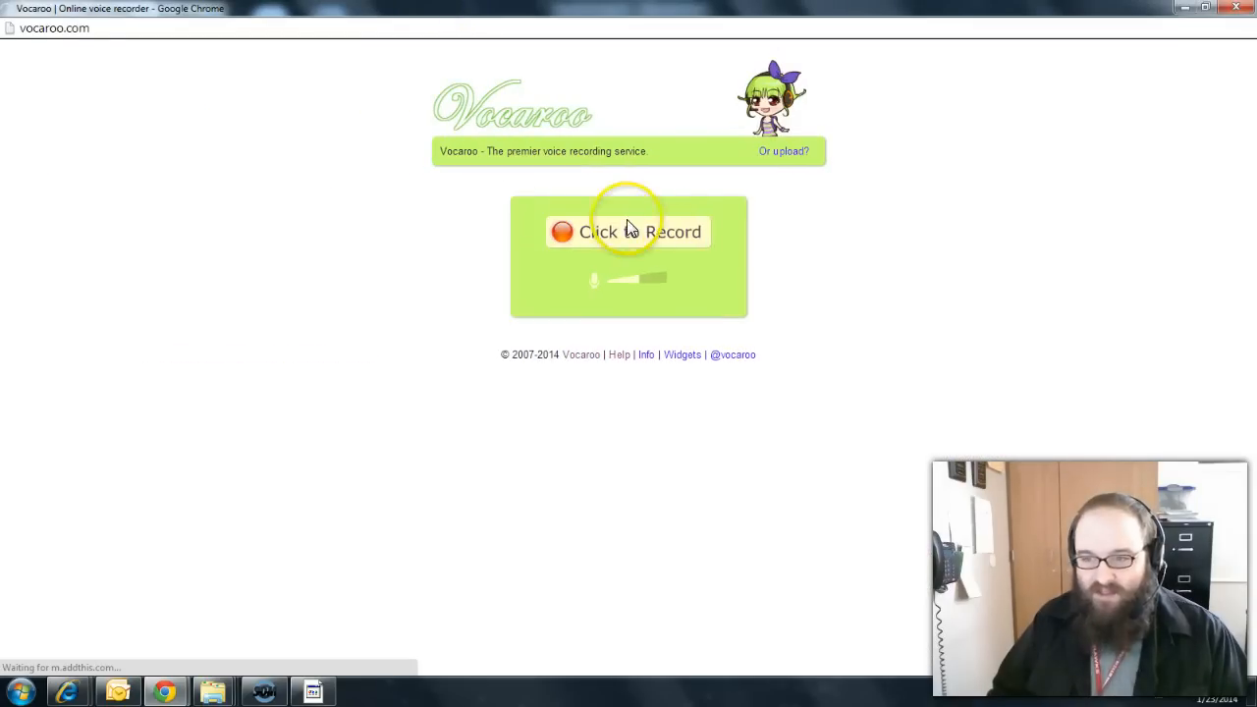
mouse_move(785, 98)
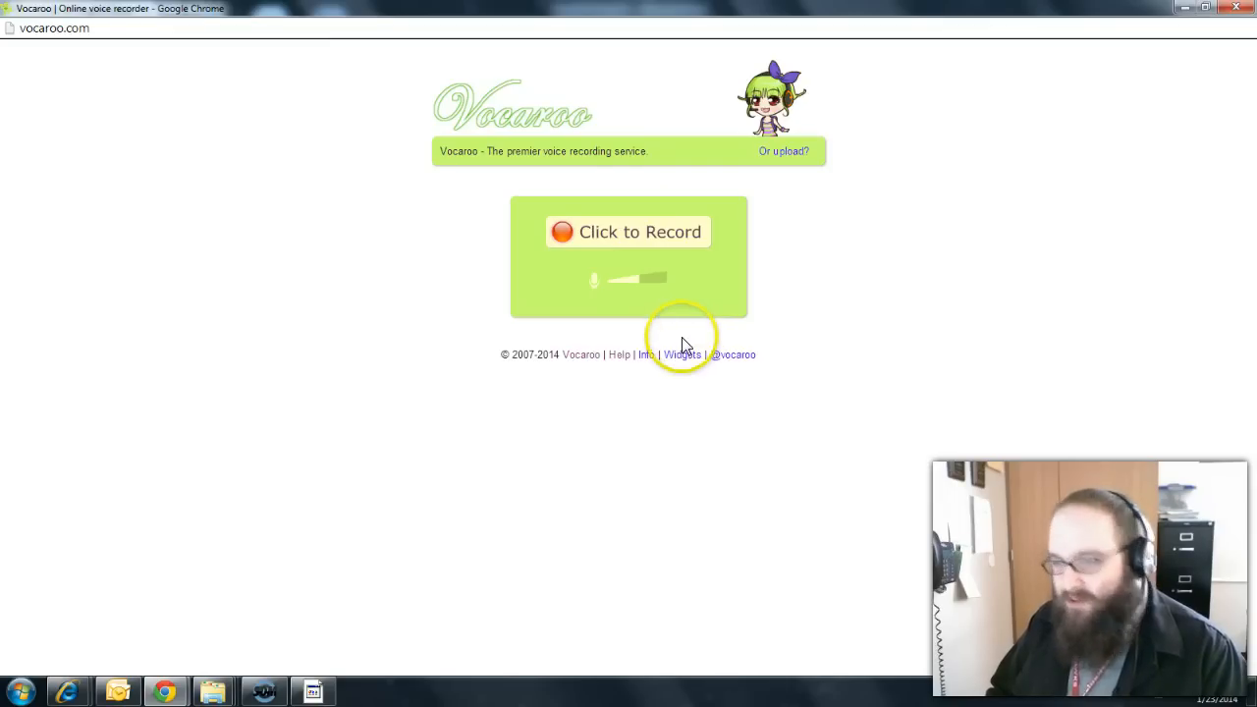
mouse_move(650, 270)
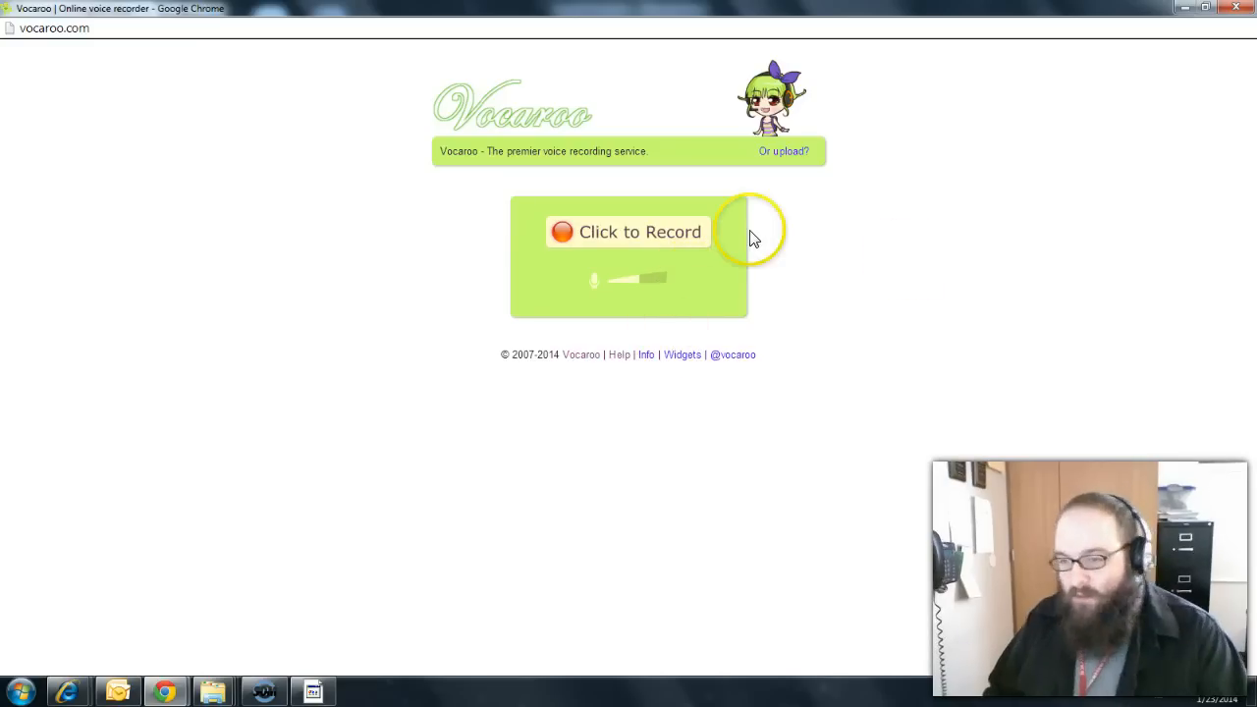
mouse_move(823, 193)
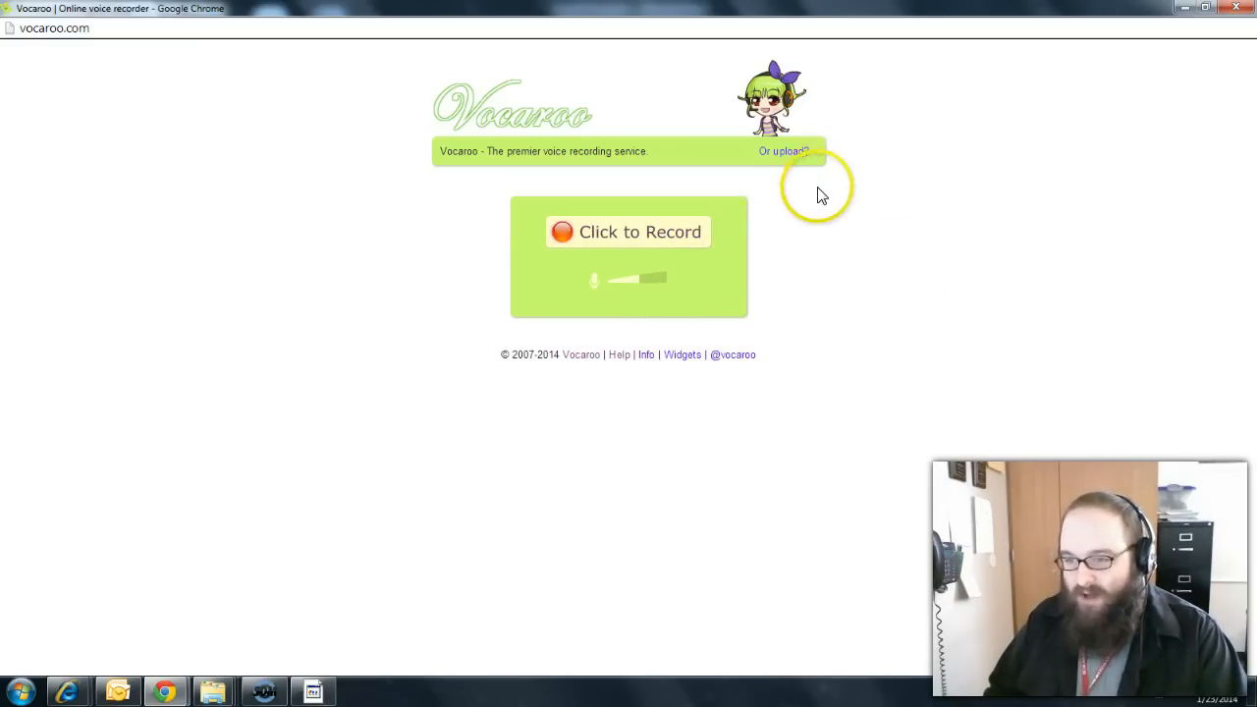
mouse_move(610, 243)
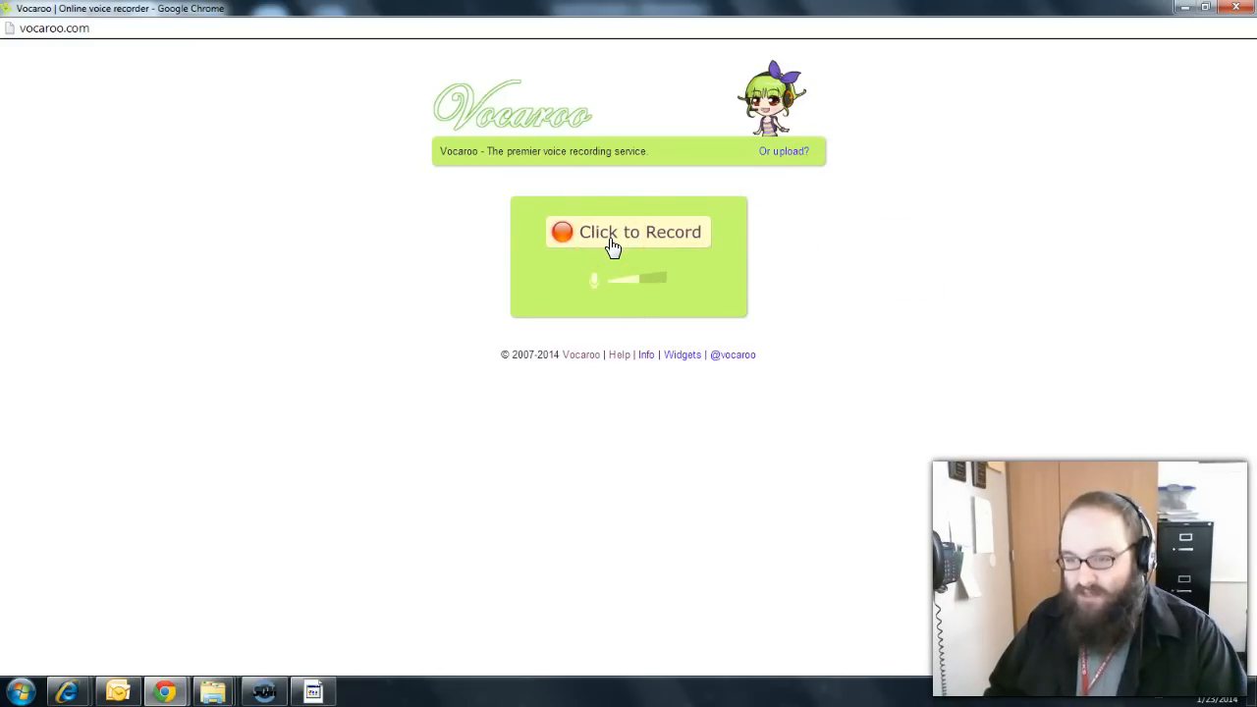
left_click(598, 237)
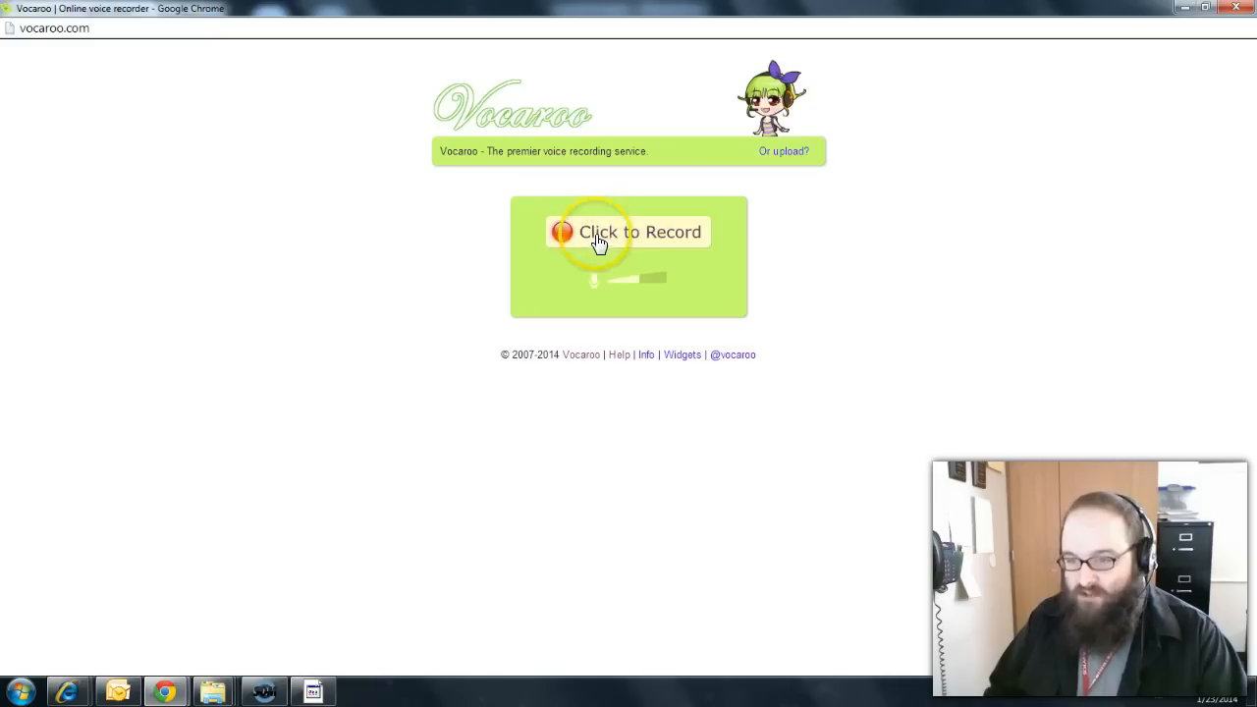
mouse_move(734, 231)
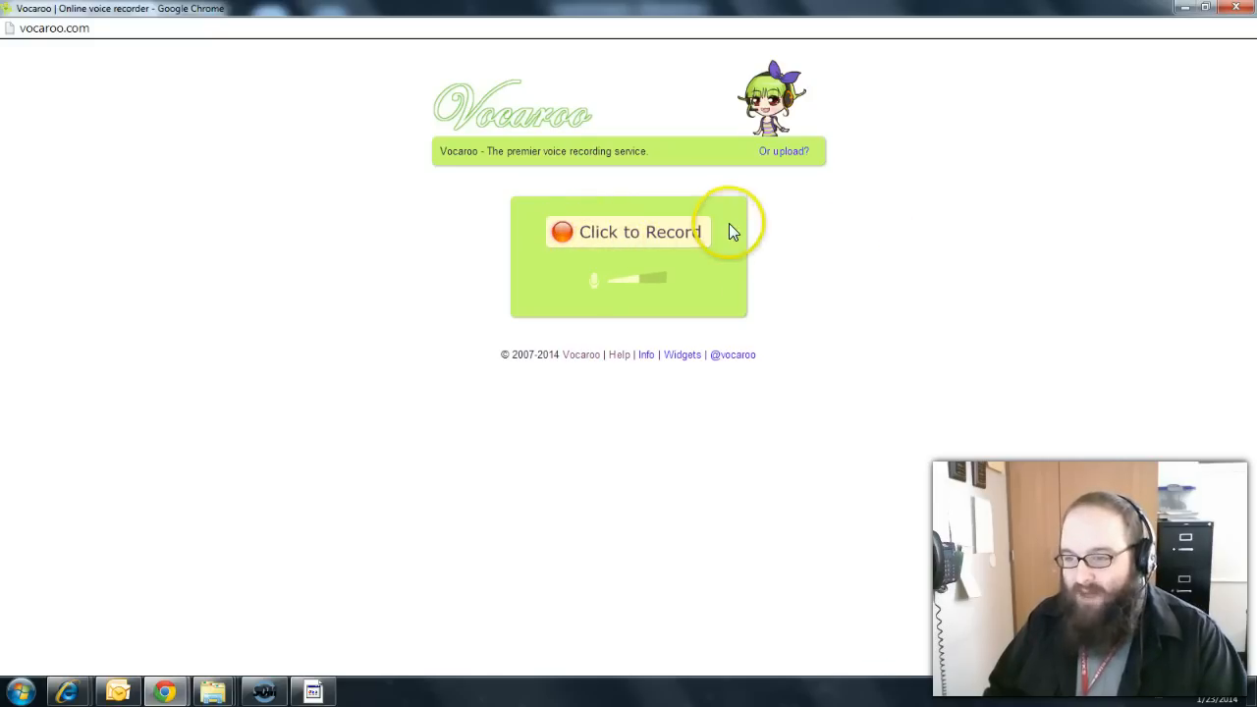
mouse_move(786, 164)
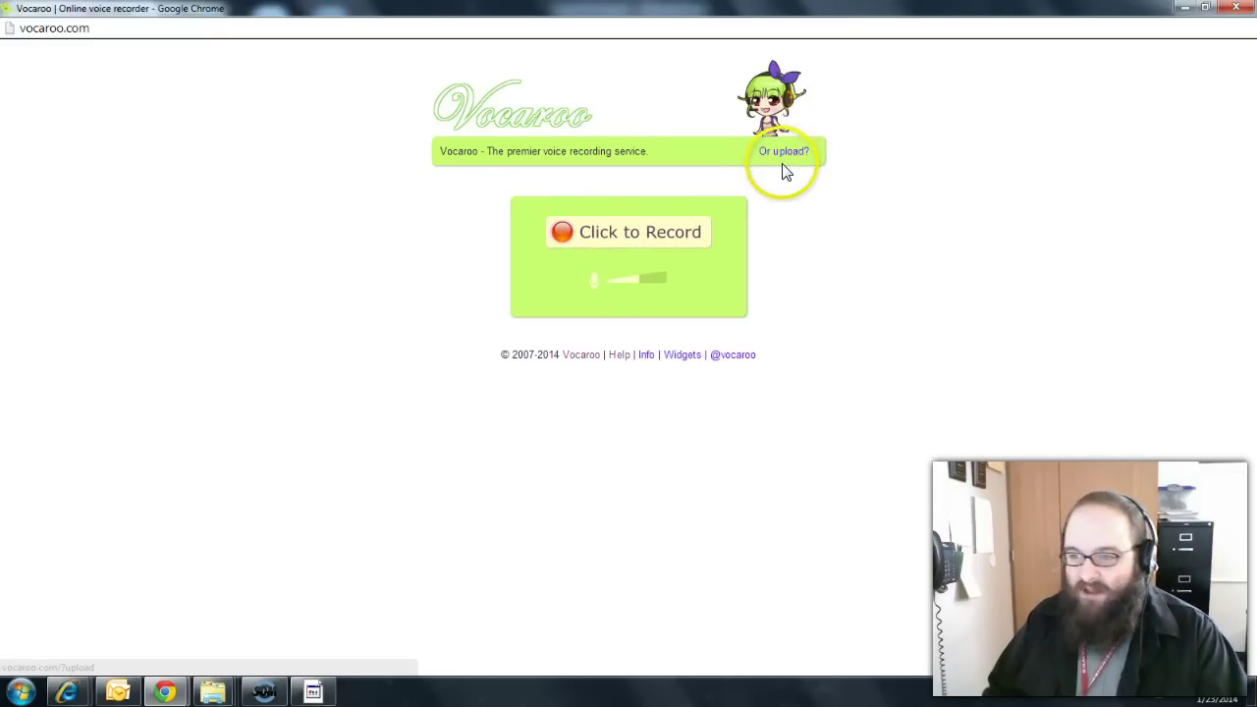
mouse_move(795, 155)
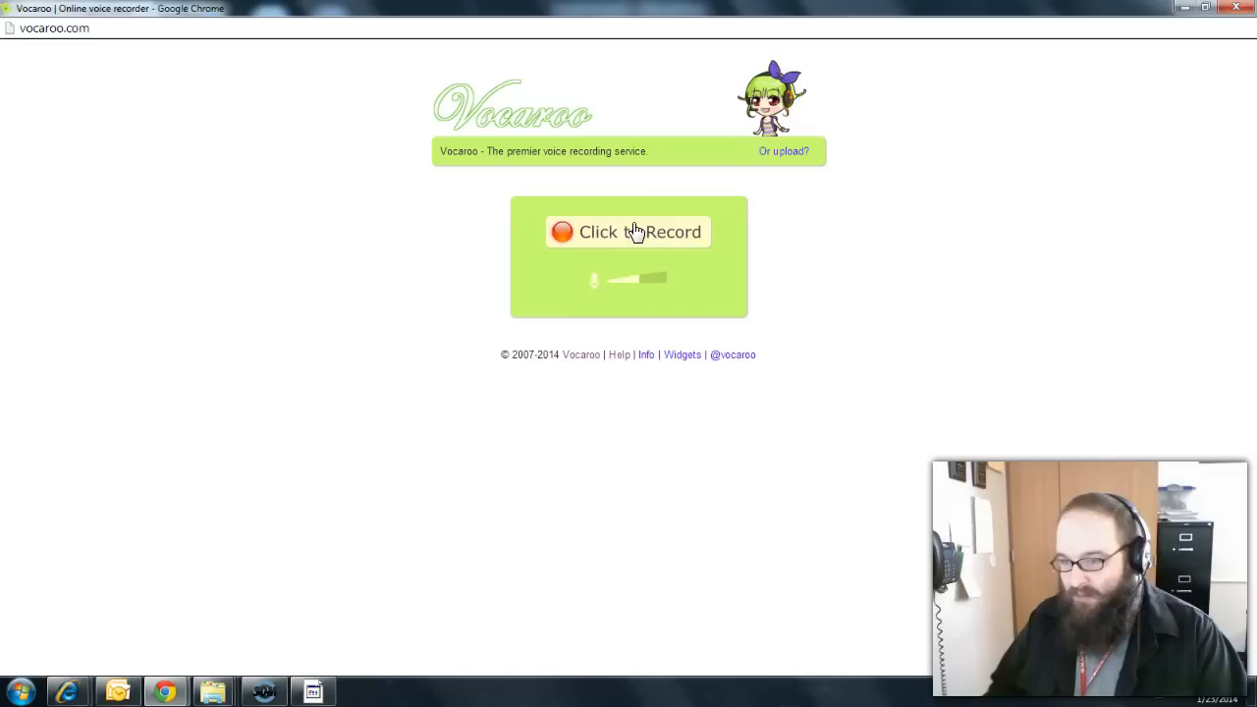
left_click(635, 236)
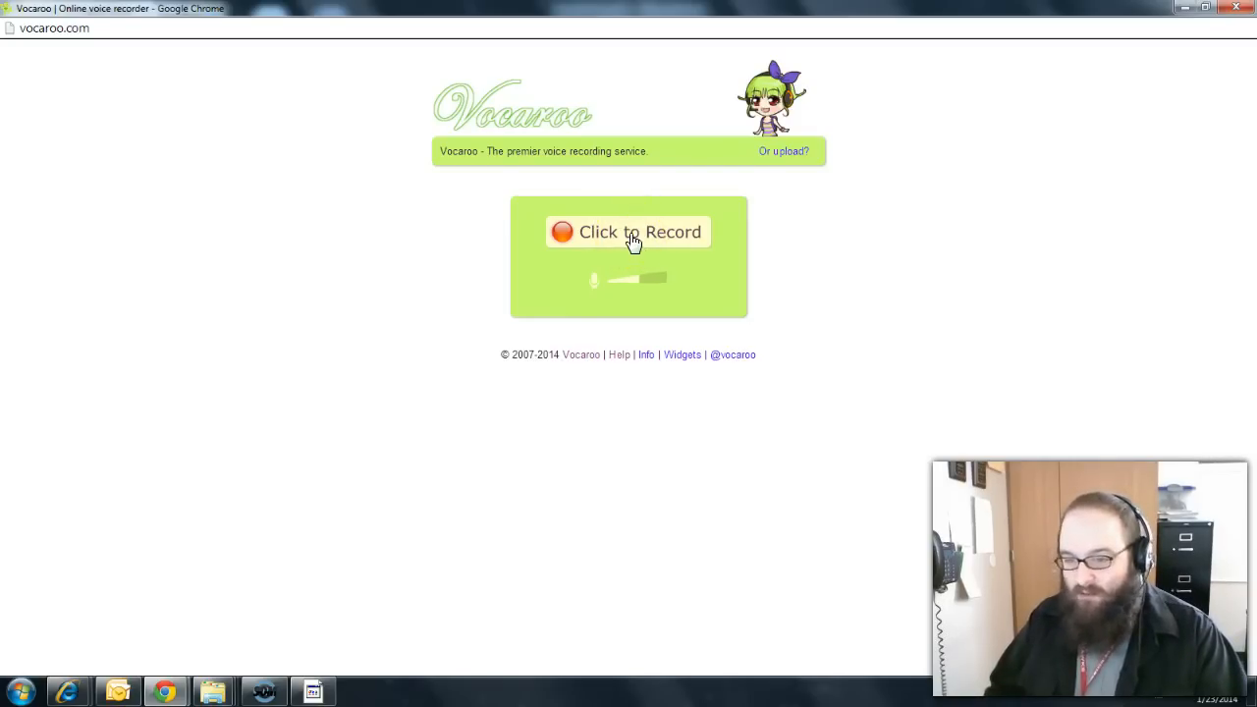
left_click(313, 690)
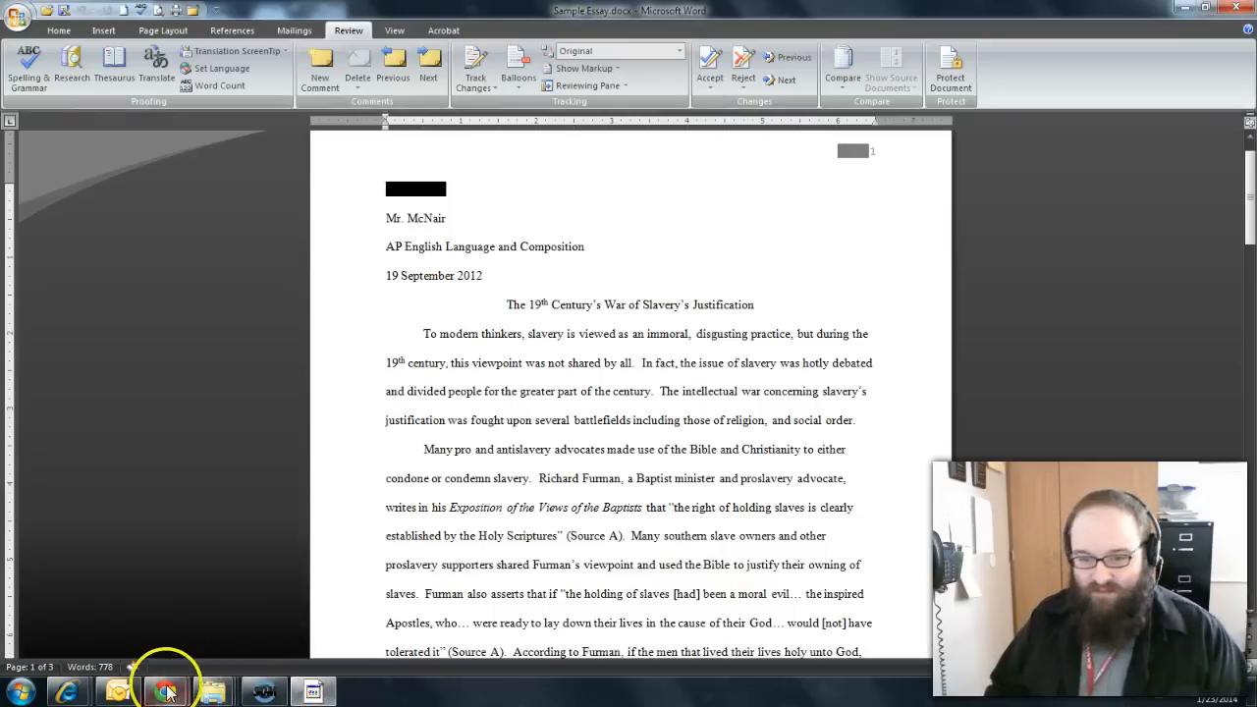
Restore the small Vocaroo window beside the Word essay and start a recording.
left_click(166, 691)
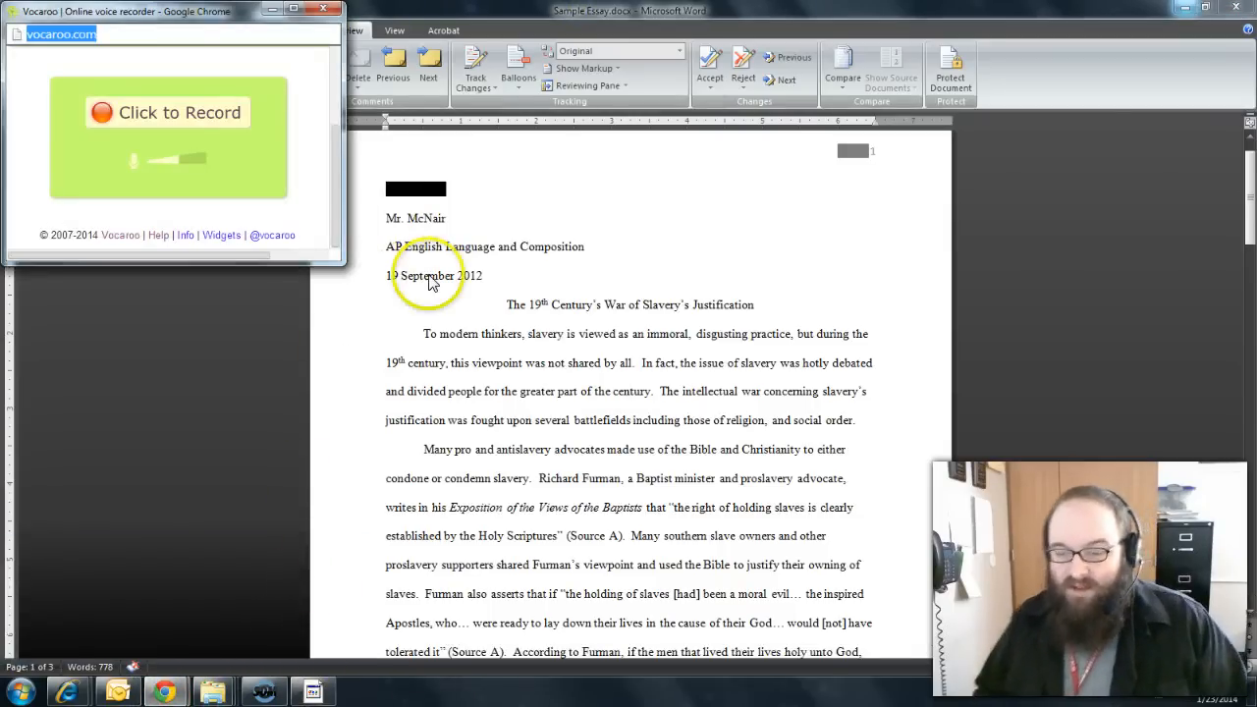
mouse_move(160, 125)
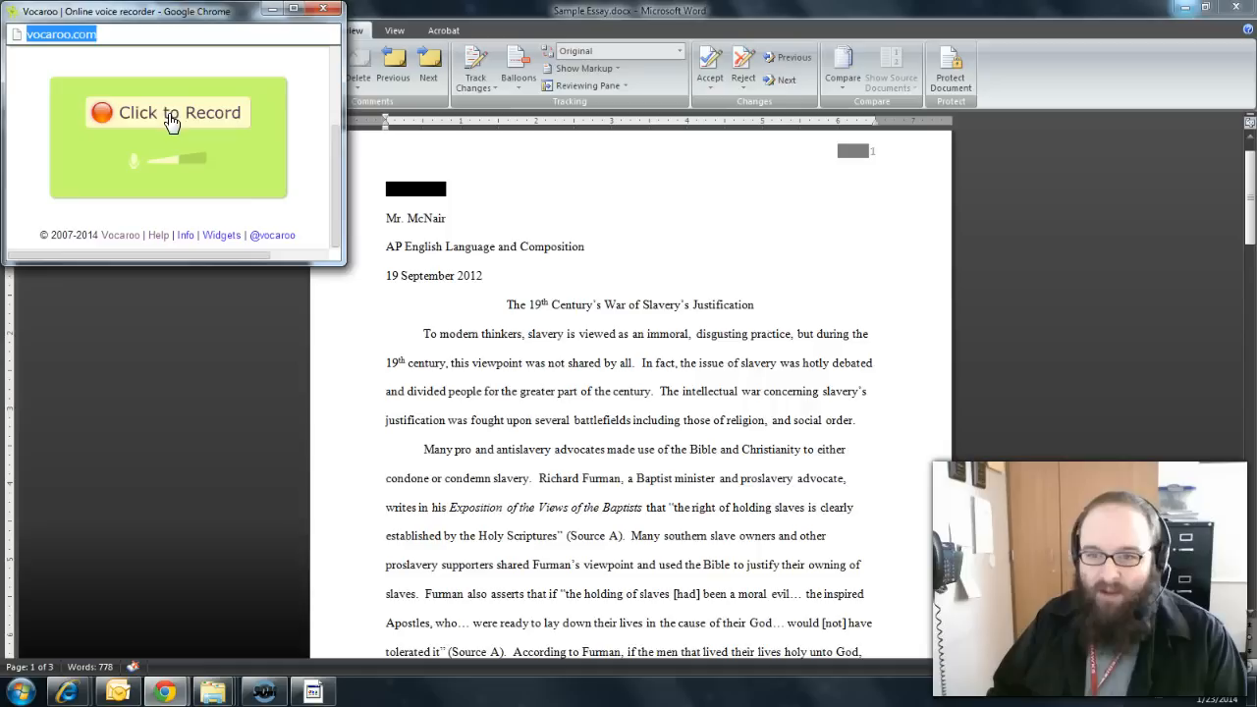
left_click(168, 113)
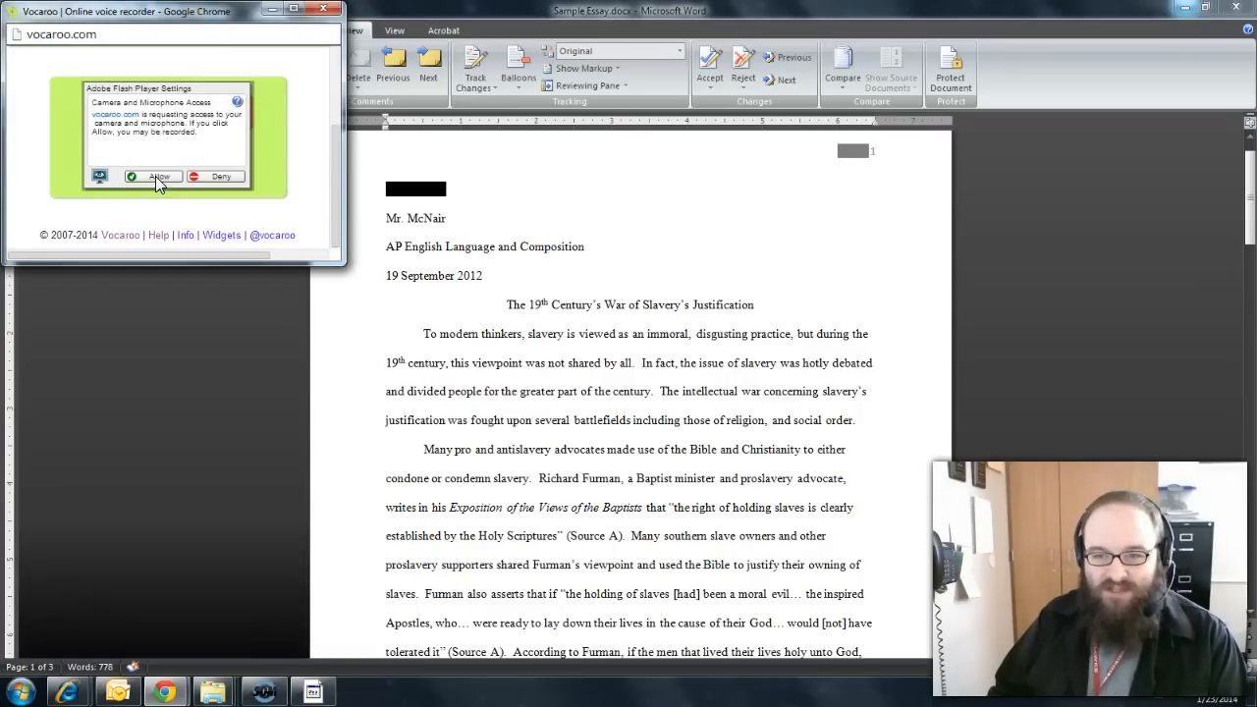
Allow microphone access, read the essay aloud, and stop the Vocaroo recording.
left_click(154, 176)
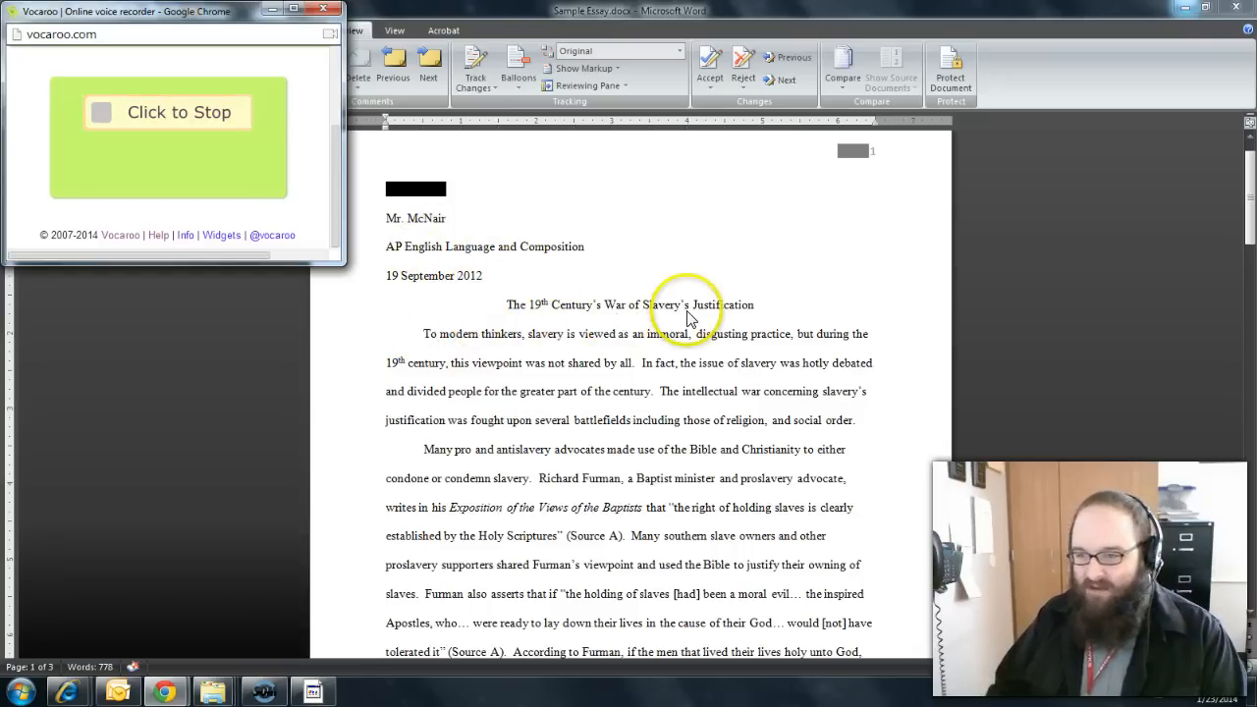
mouse_move(444, 360)
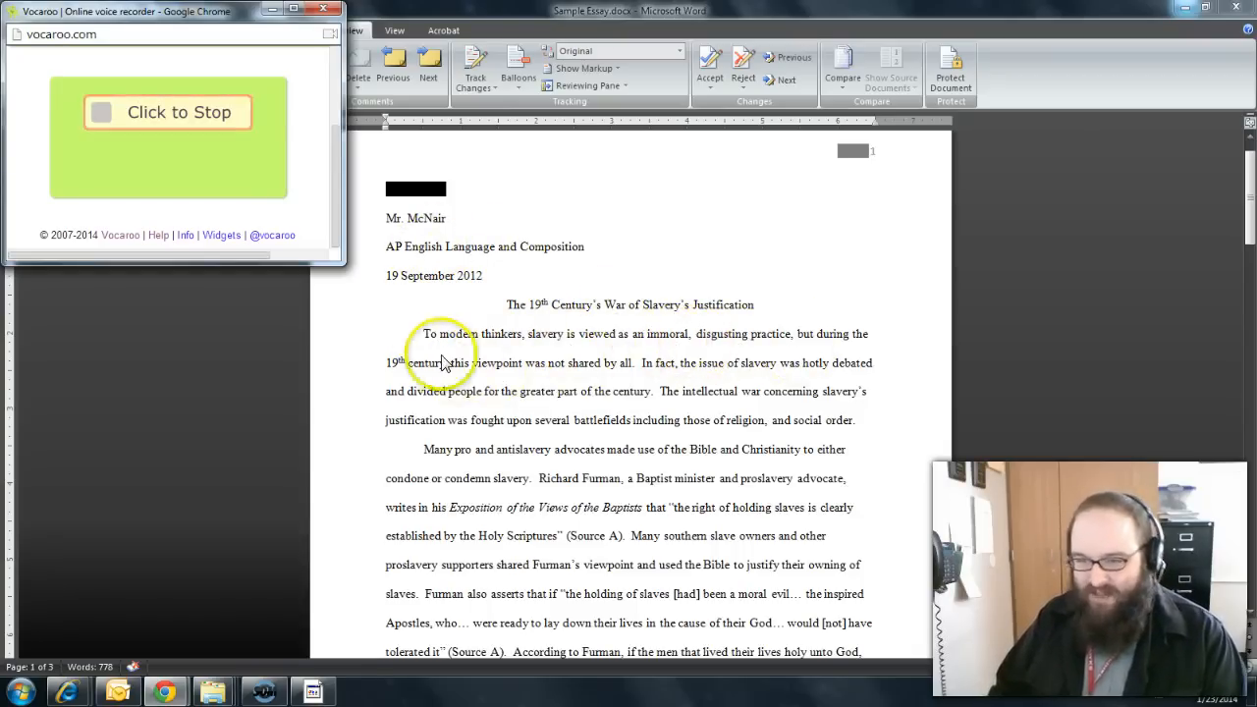
mouse_move(433, 329)
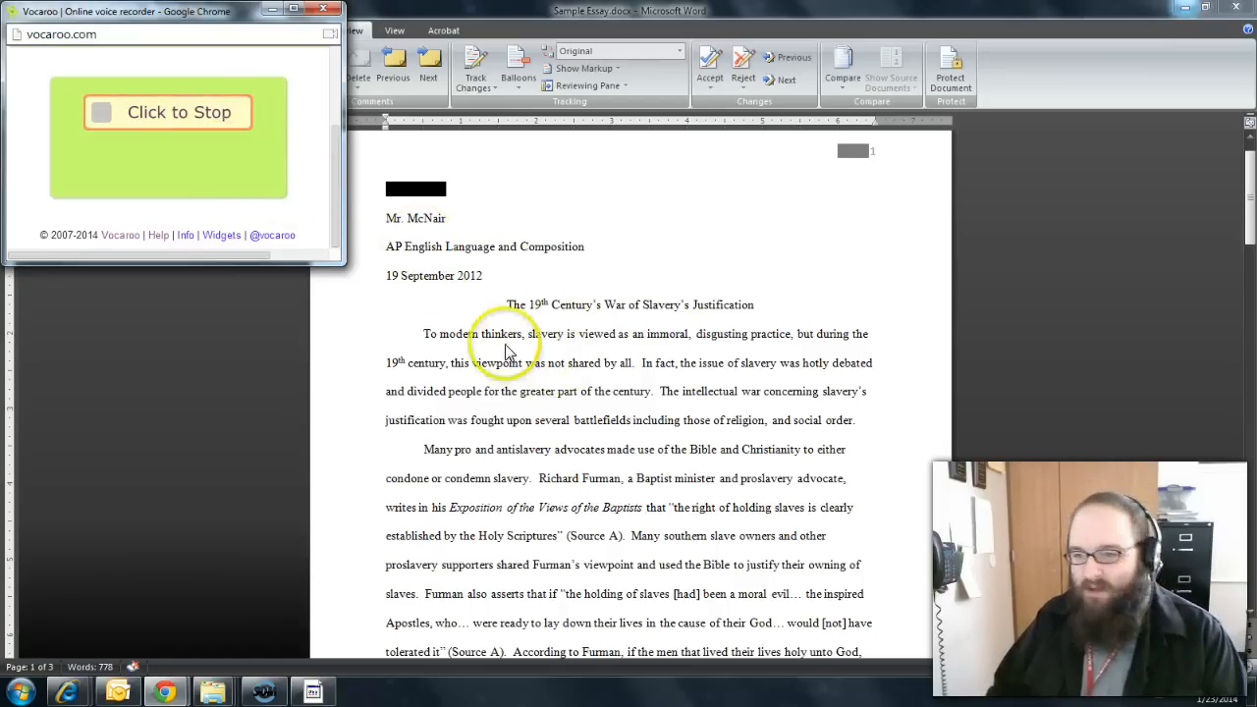
left_click(167, 111)
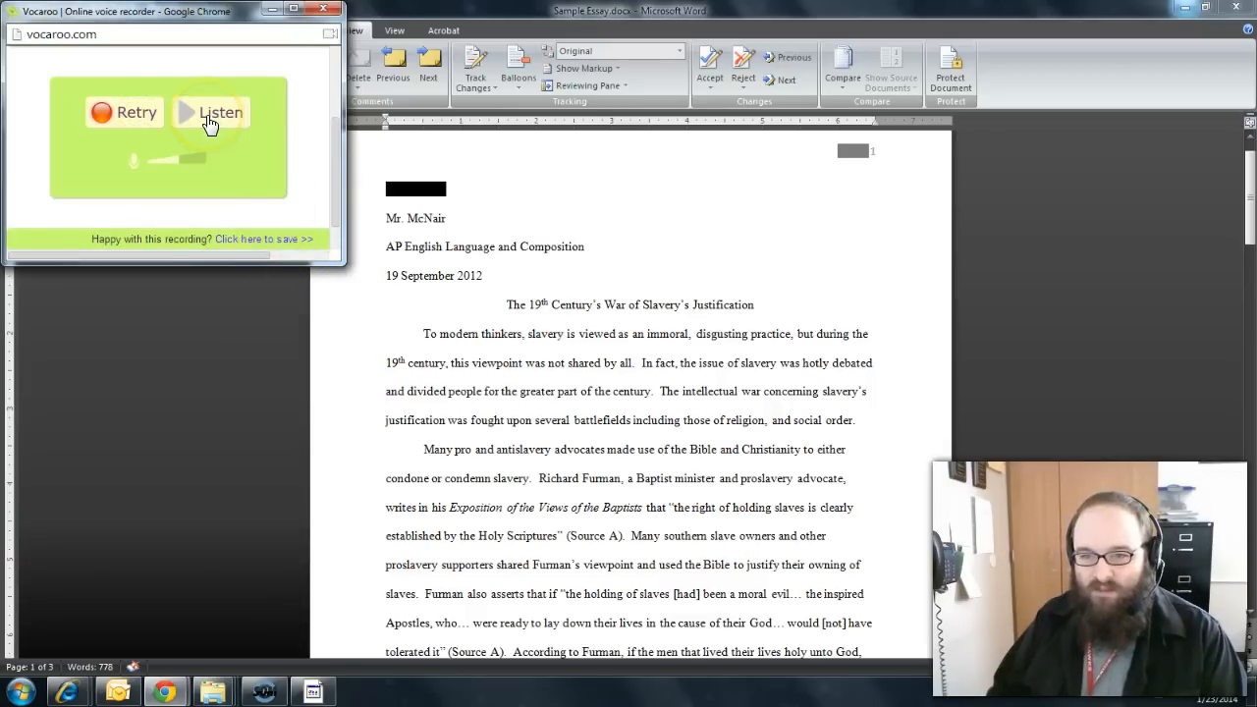
Play back the recording, save it, and copy its shareable Vocaroo link.
left_click(212, 112)
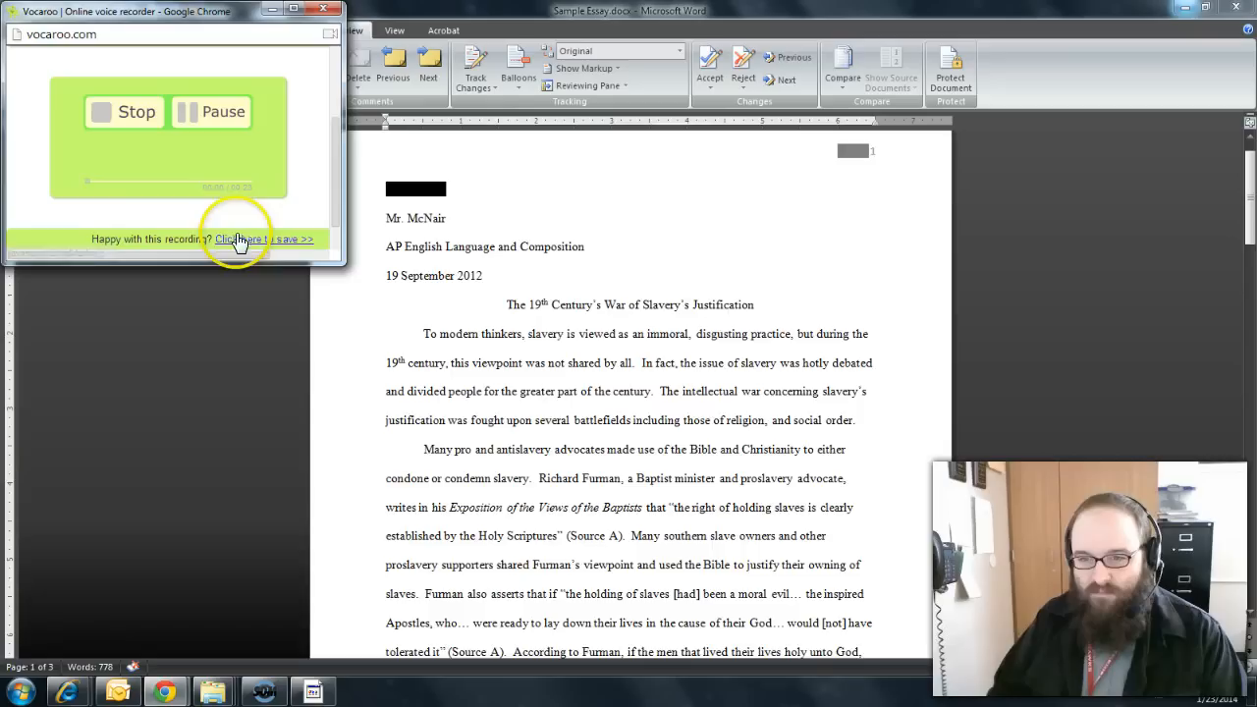
mouse_move(216, 226)
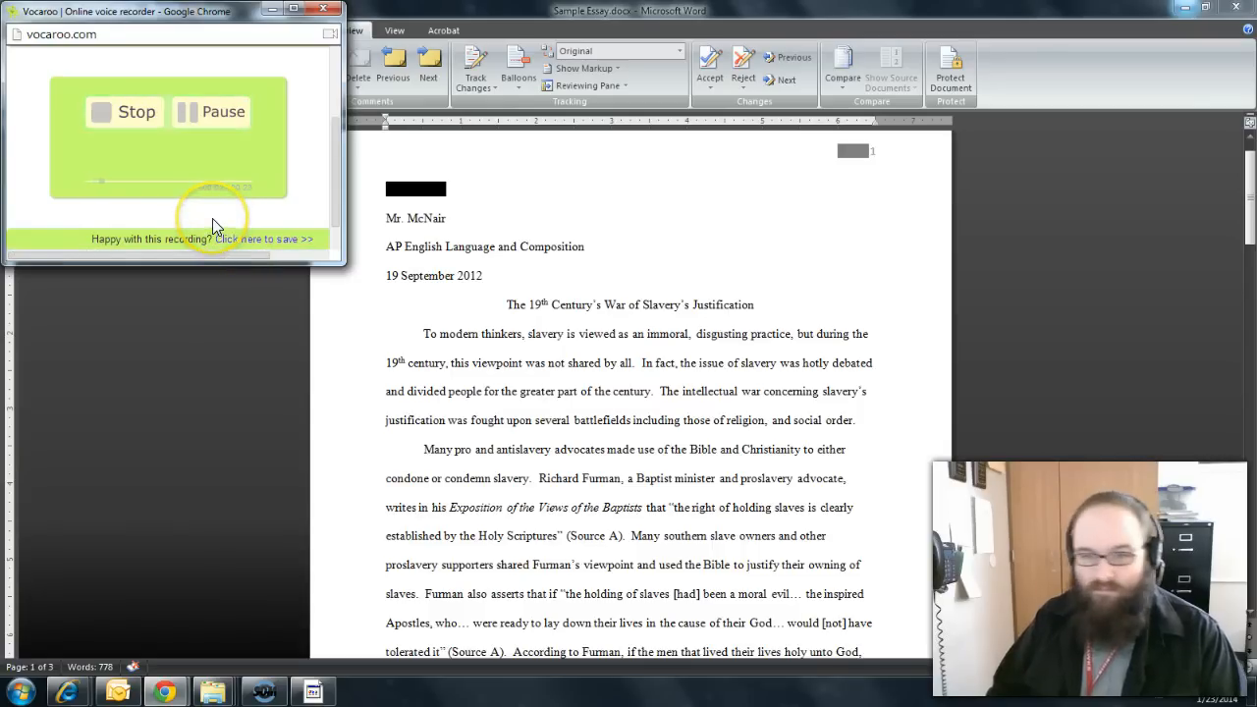
left_click(125, 112)
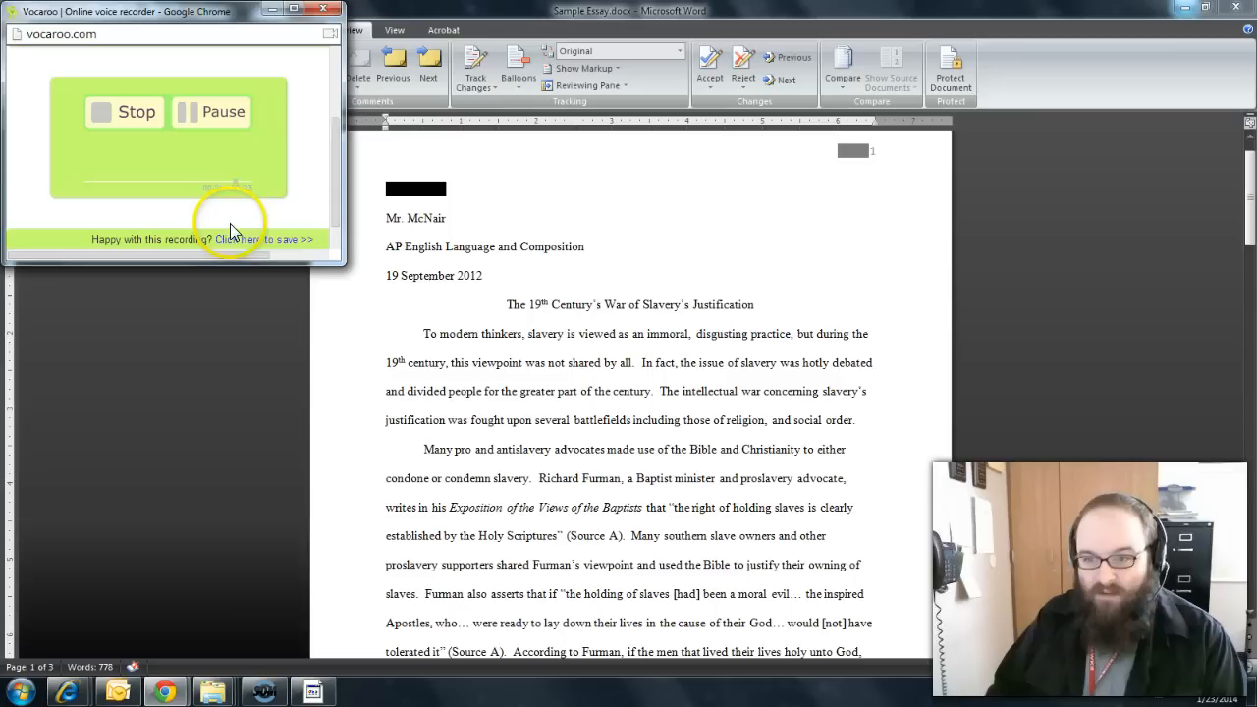
left_click(126, 112)
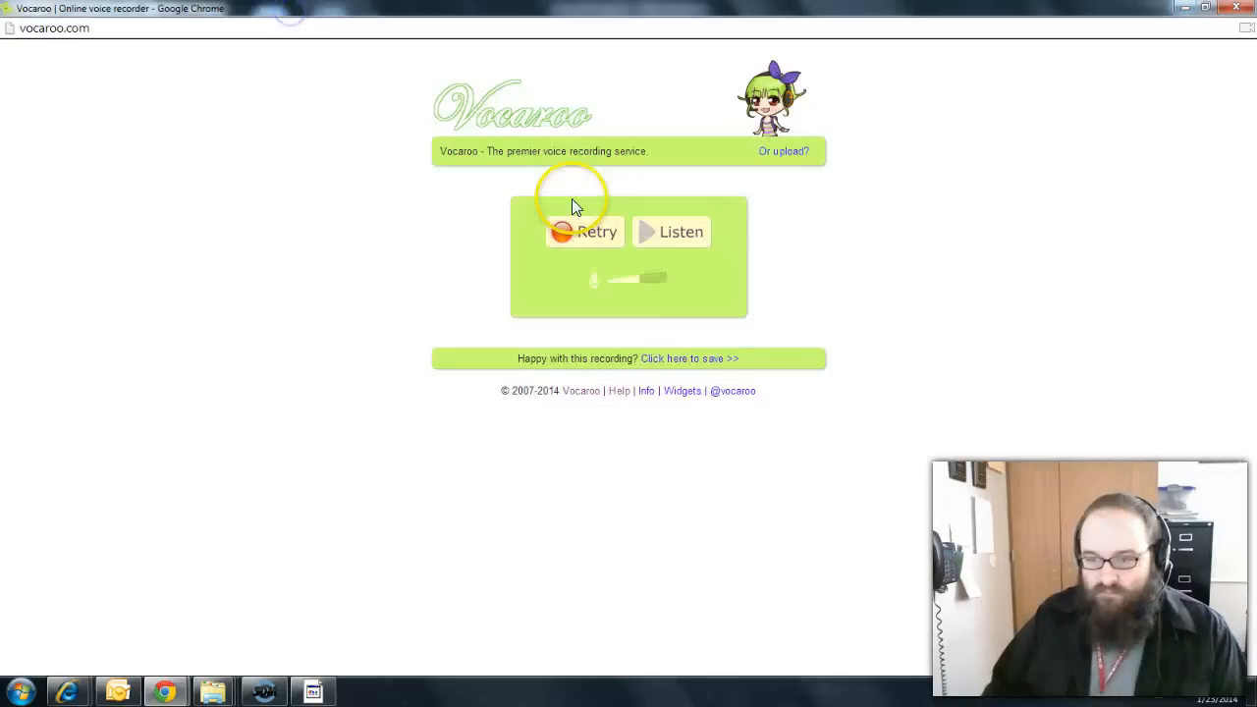
mouse_move(654, 366)
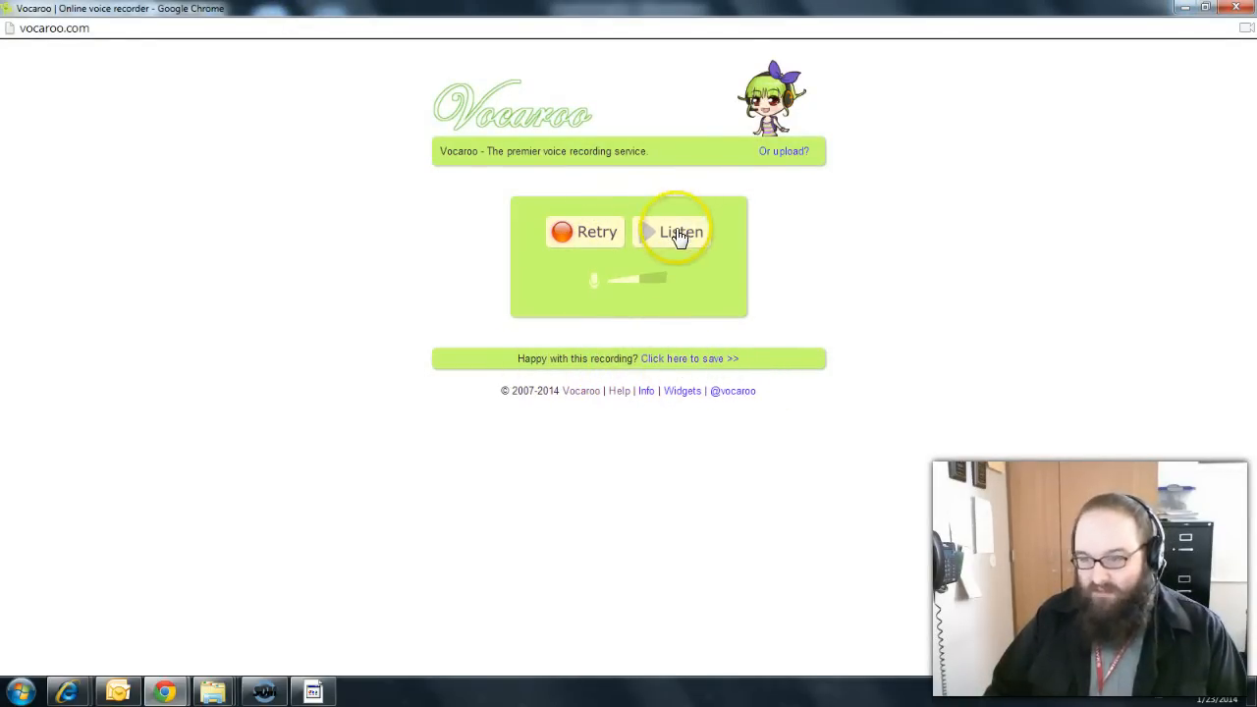
mouse_move(677, 363)
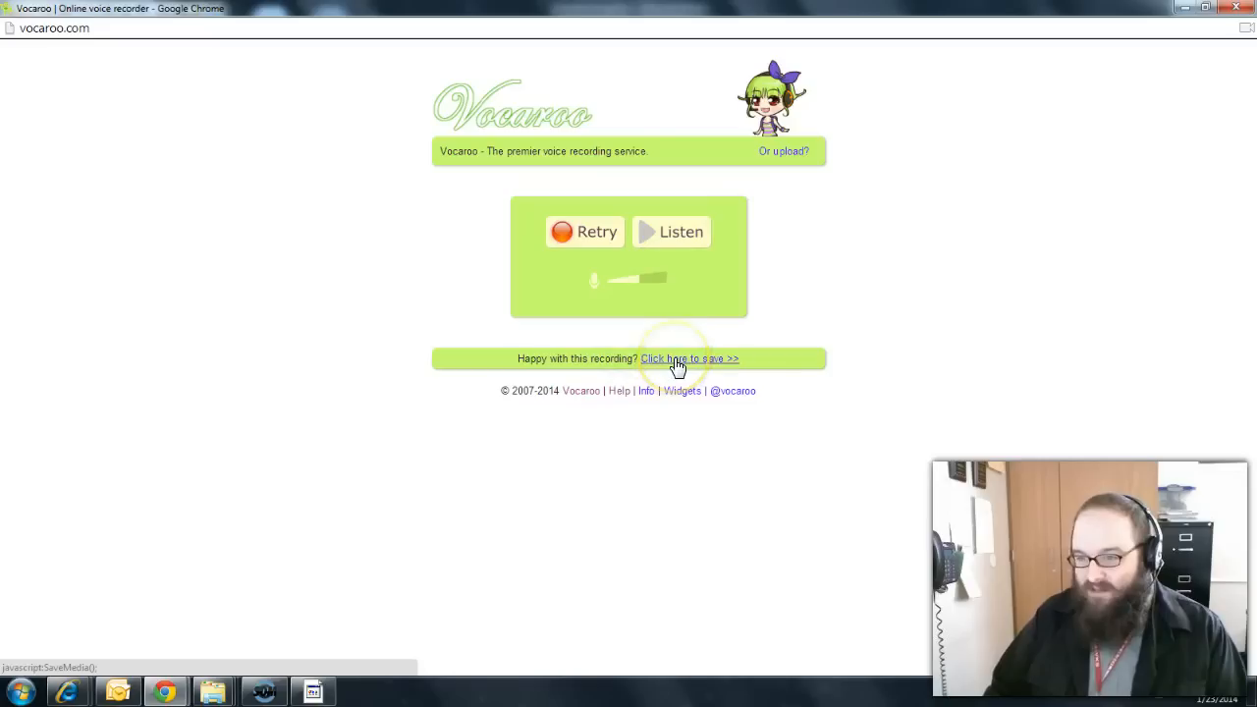
left_click(675, 358)
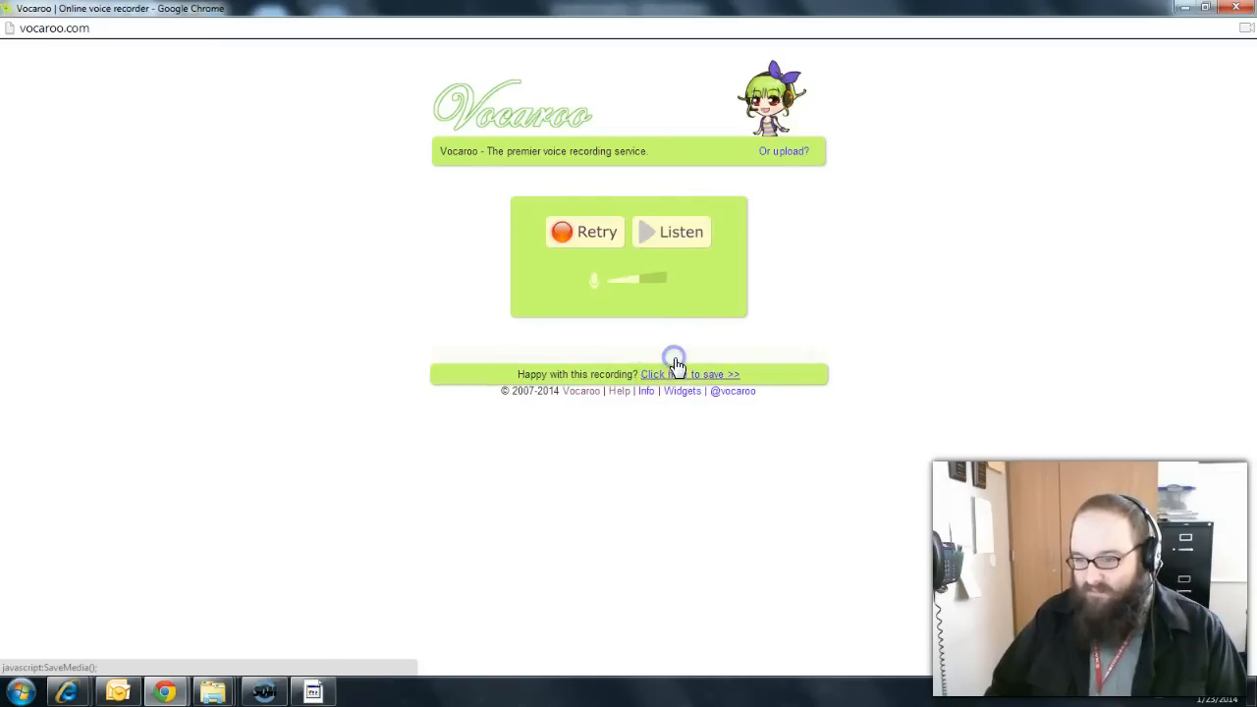
left_click(677, 374)
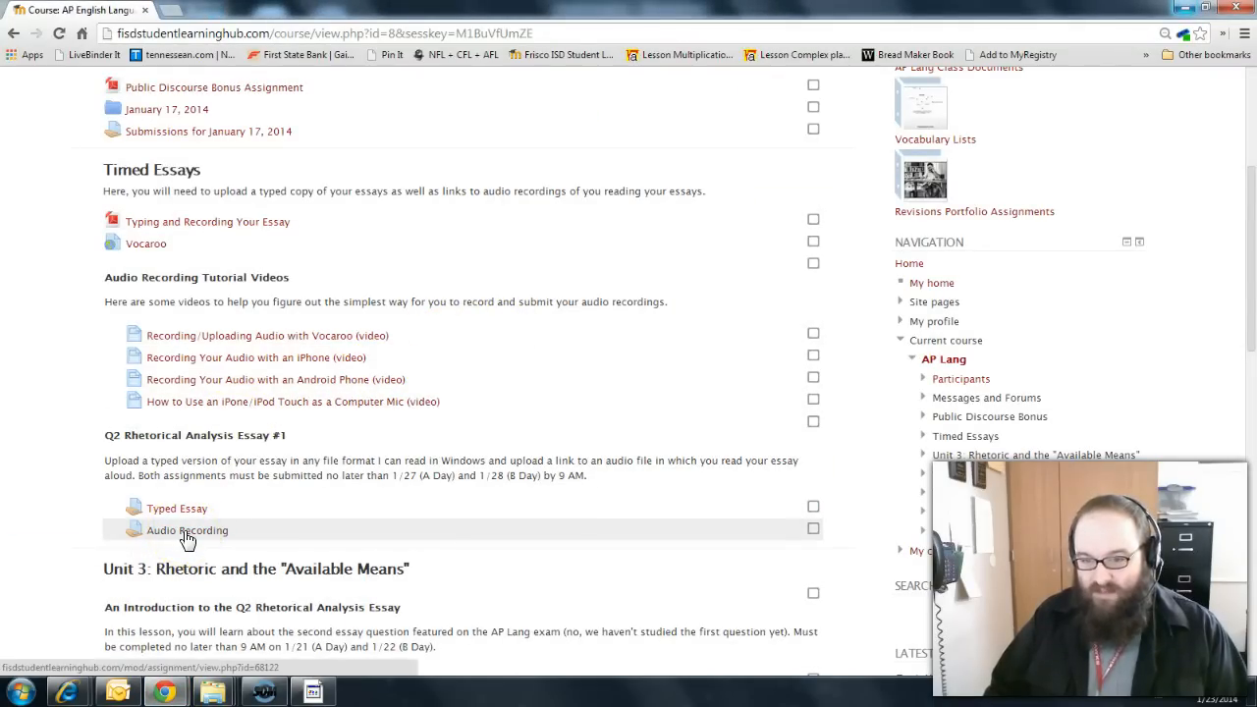
Open the Audio Recording assignment and start a new submission in the text box.
left_click(186, 530)
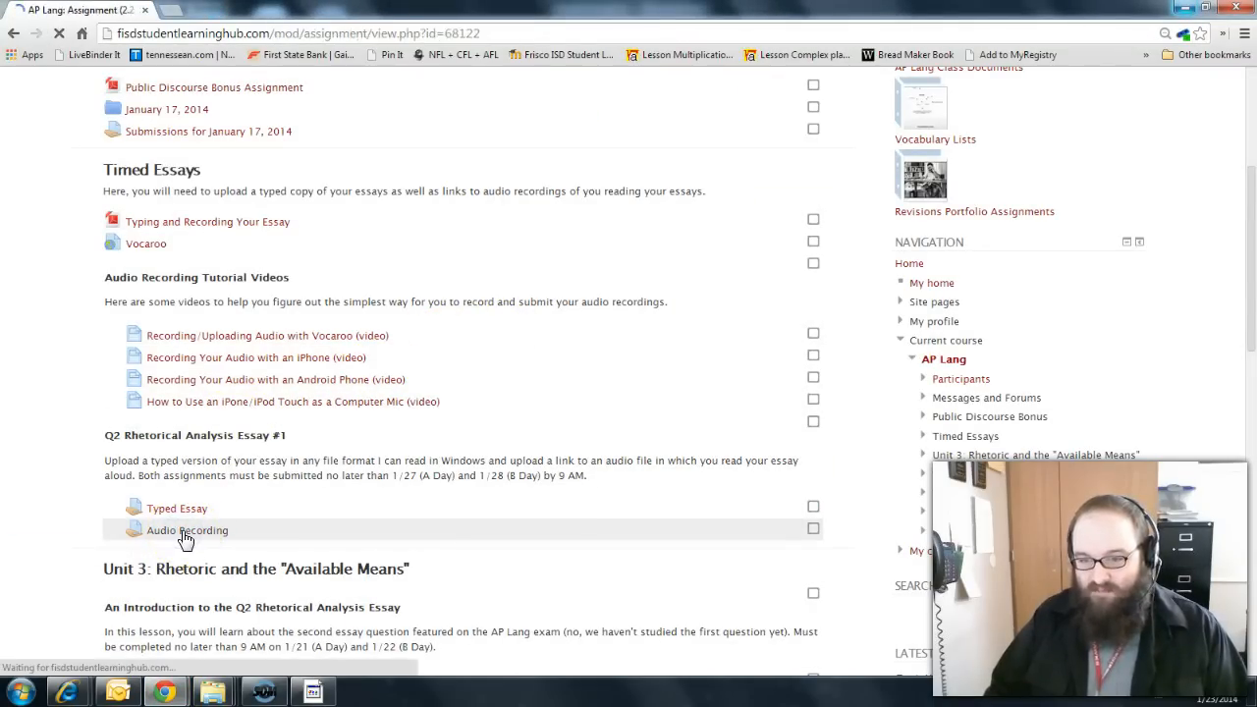
left_click(186, 530)
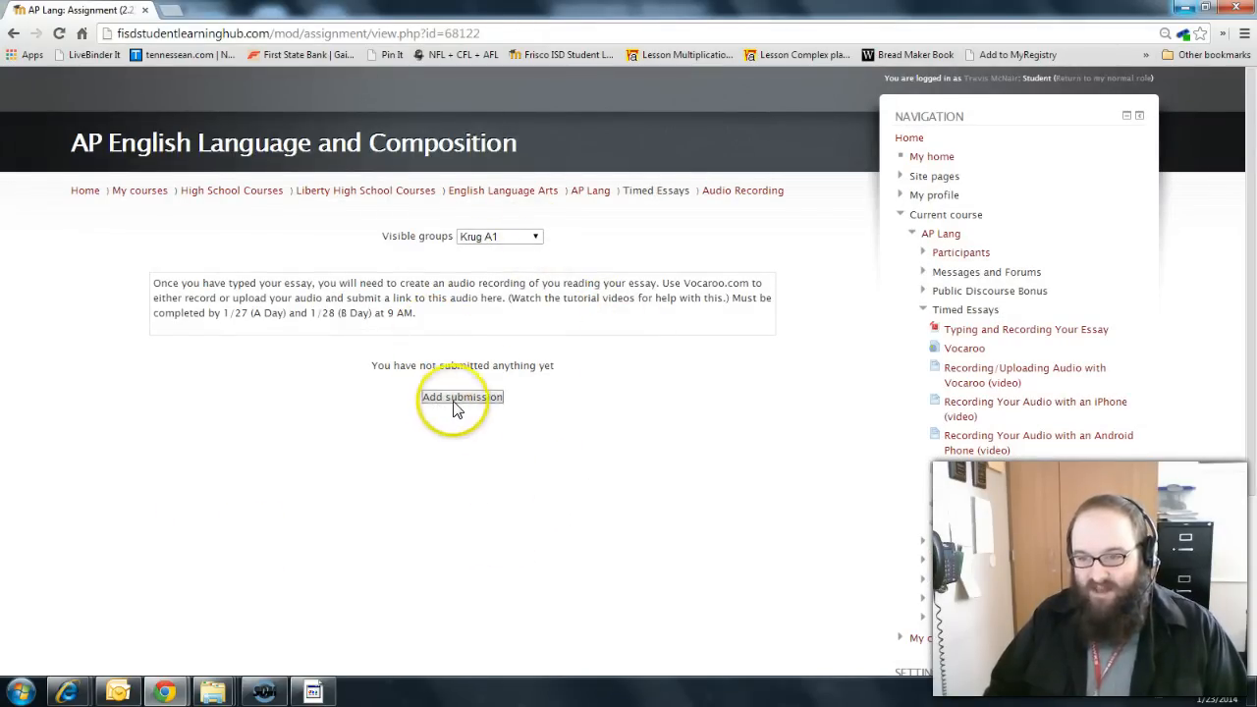
mouse_move(460, 404)
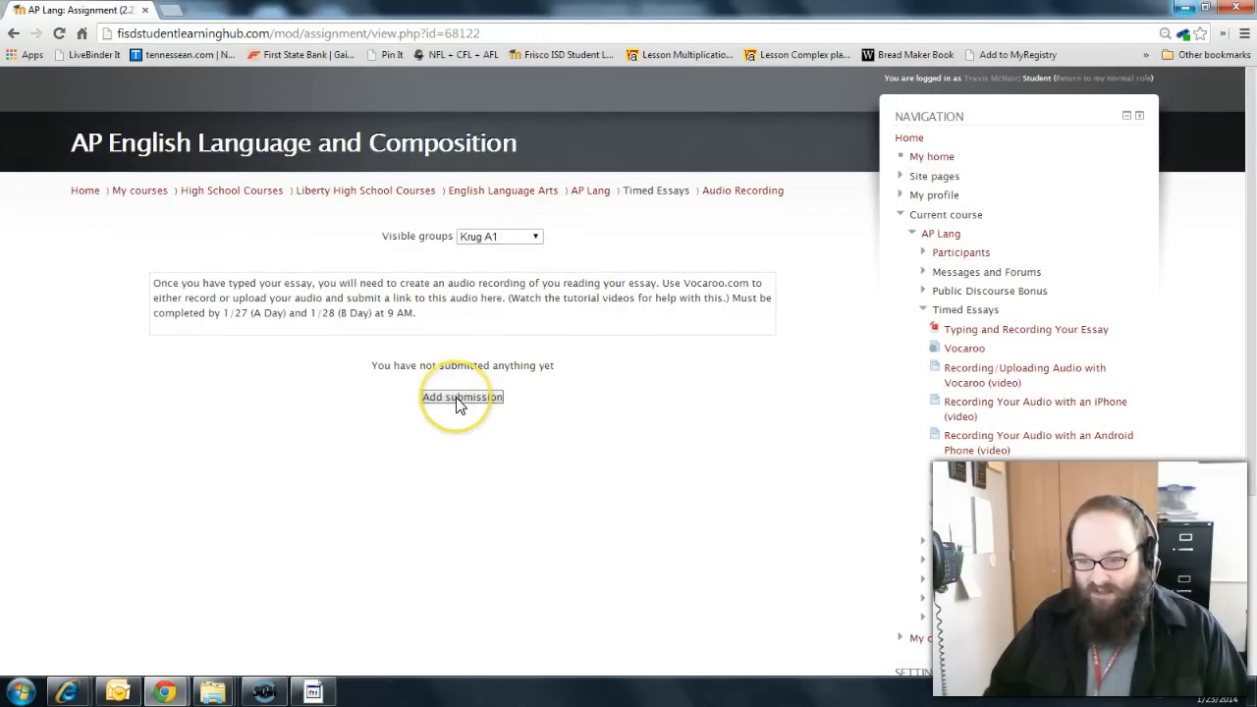
left_click(463, 396)
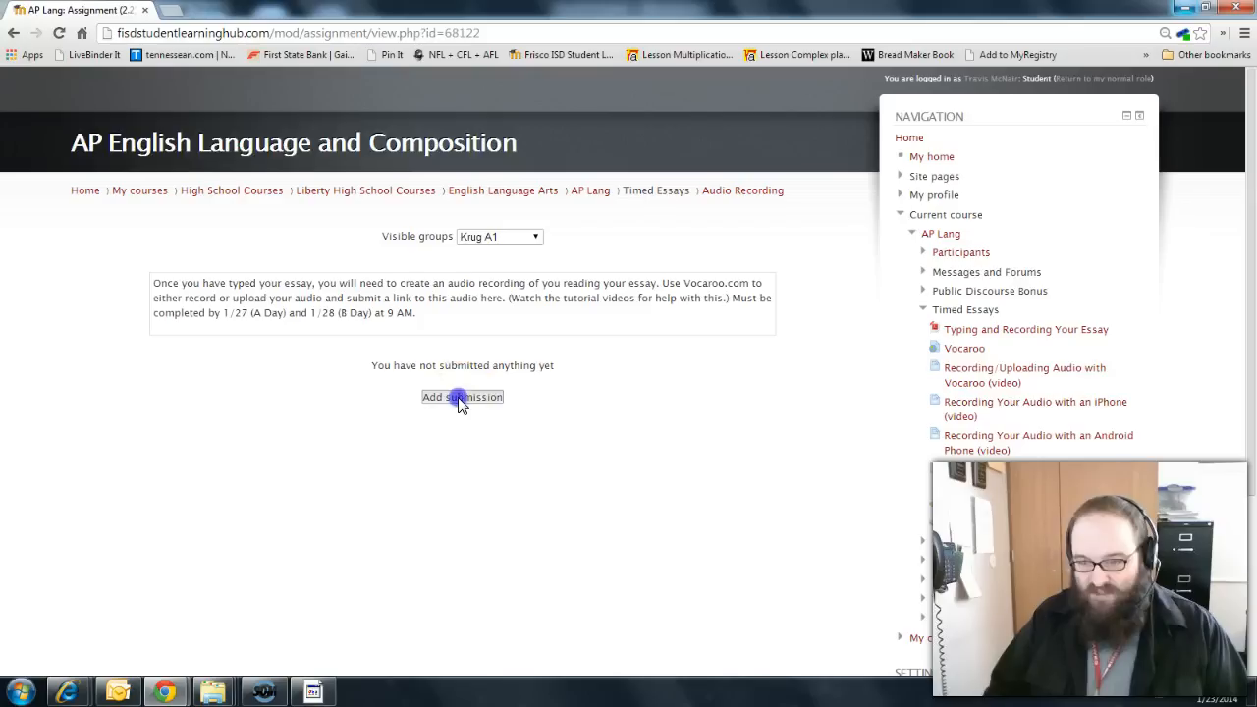
left_click(461, 397)
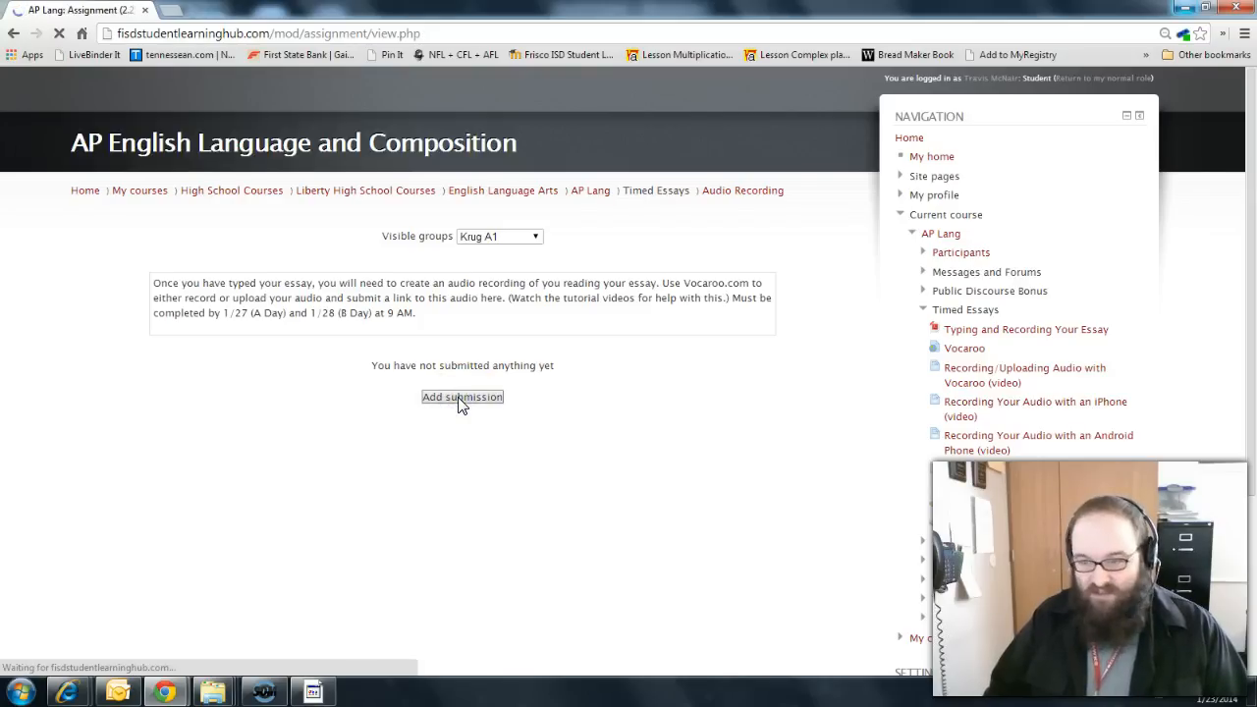
left_click(461, 396)
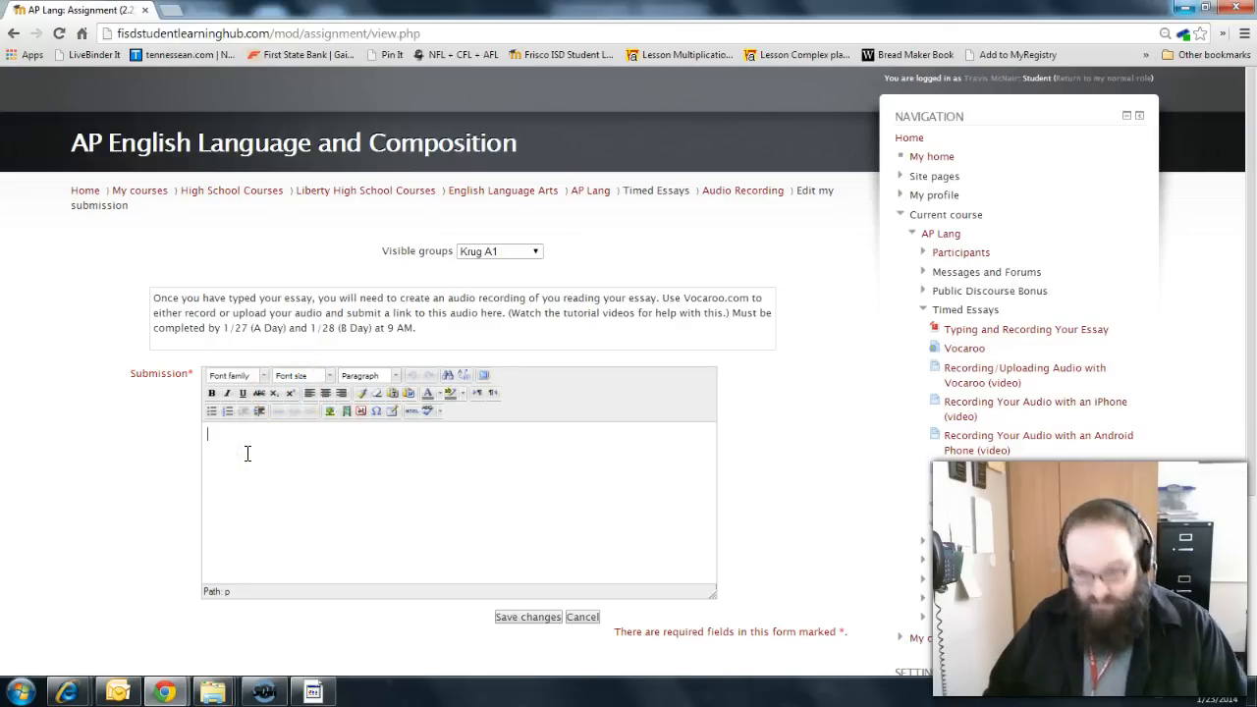
type("http://vocaroo.com/i/s0lWgg6szAXQ")
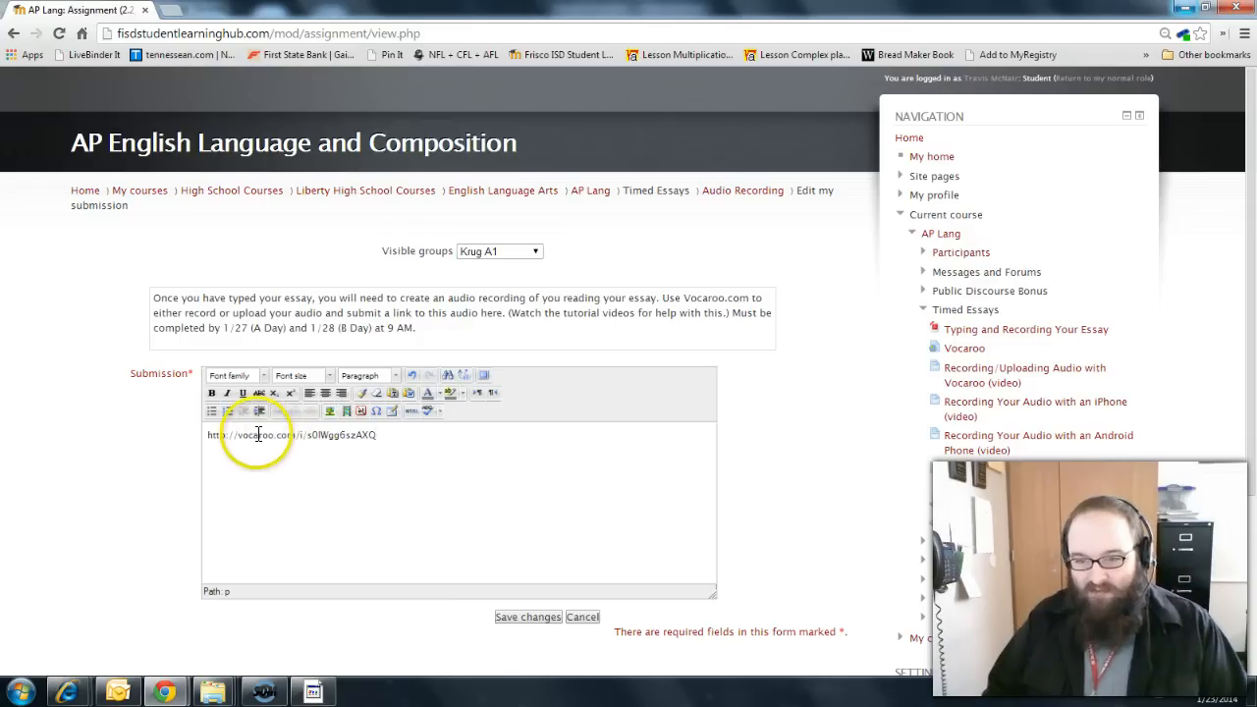
left_click_drag(206, 434, 390, 444)
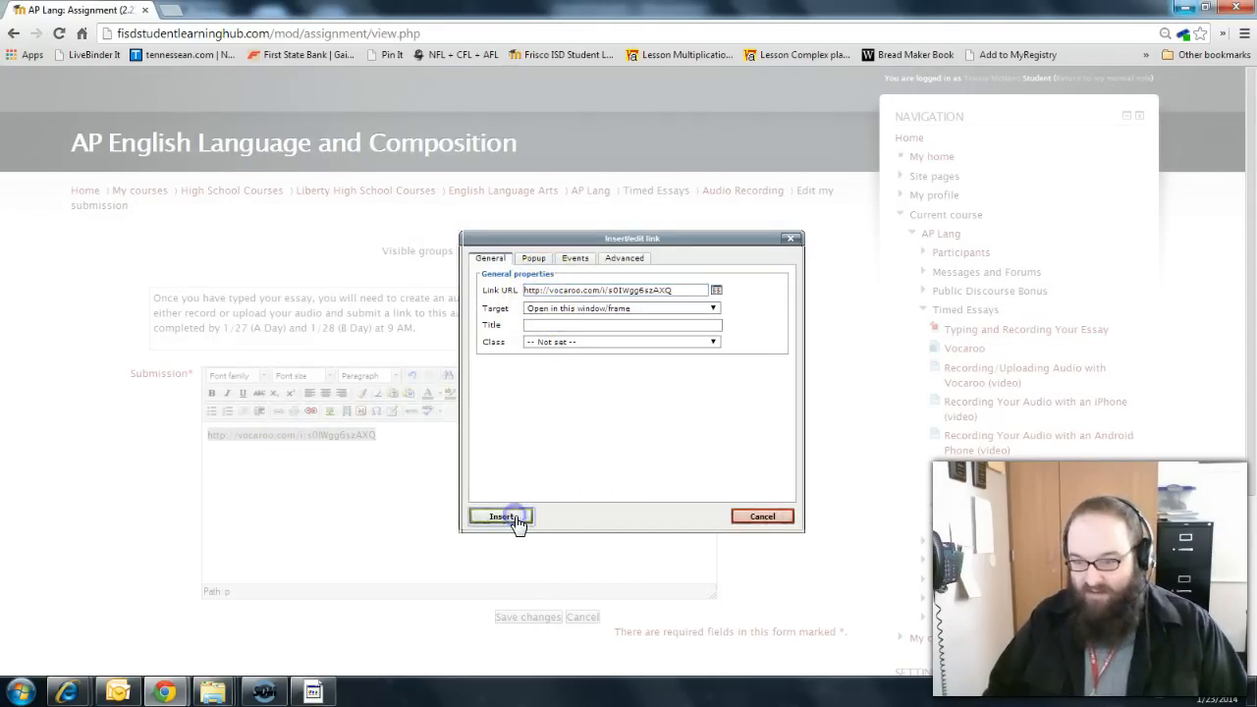
left_click(498, 517)
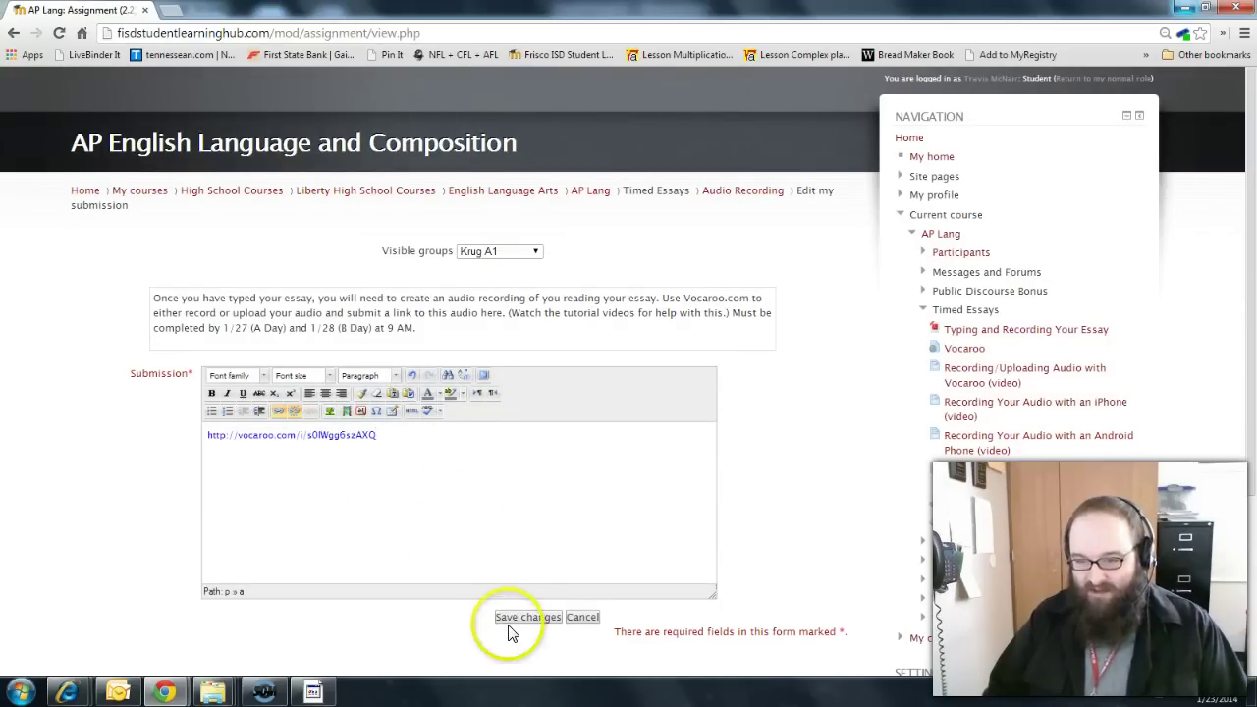
mouse_move(523, 619)
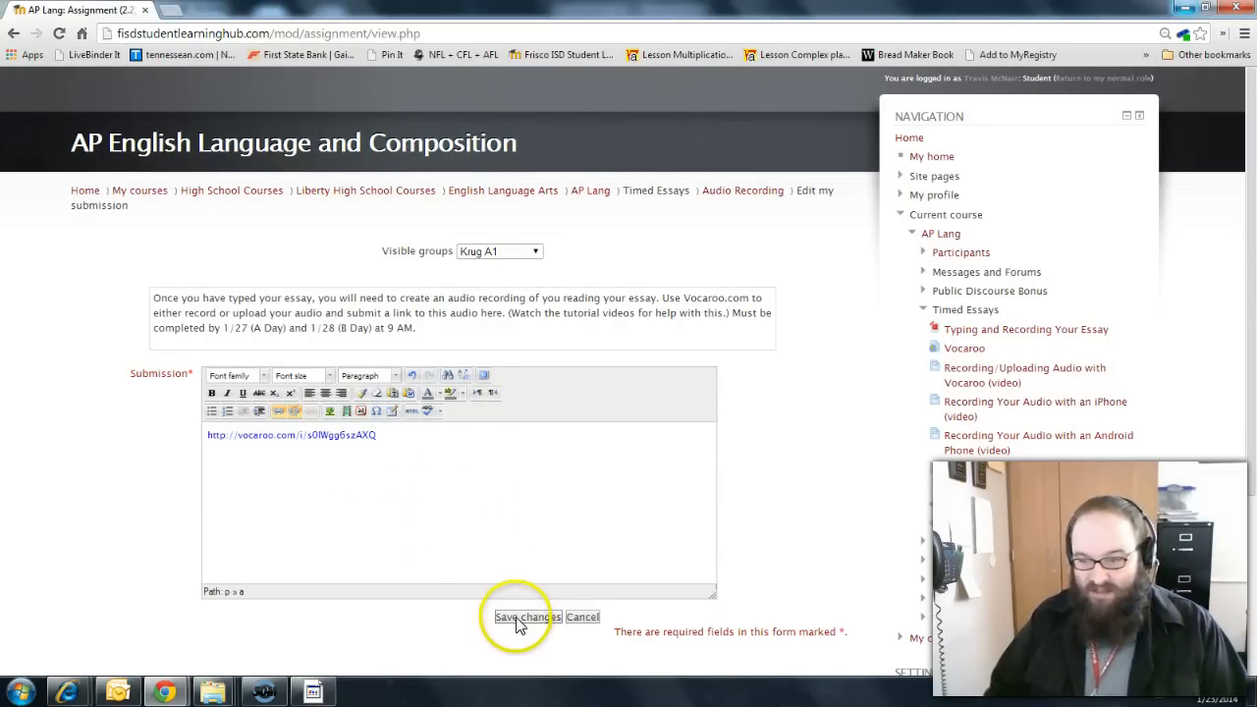
left_click(526, 618)
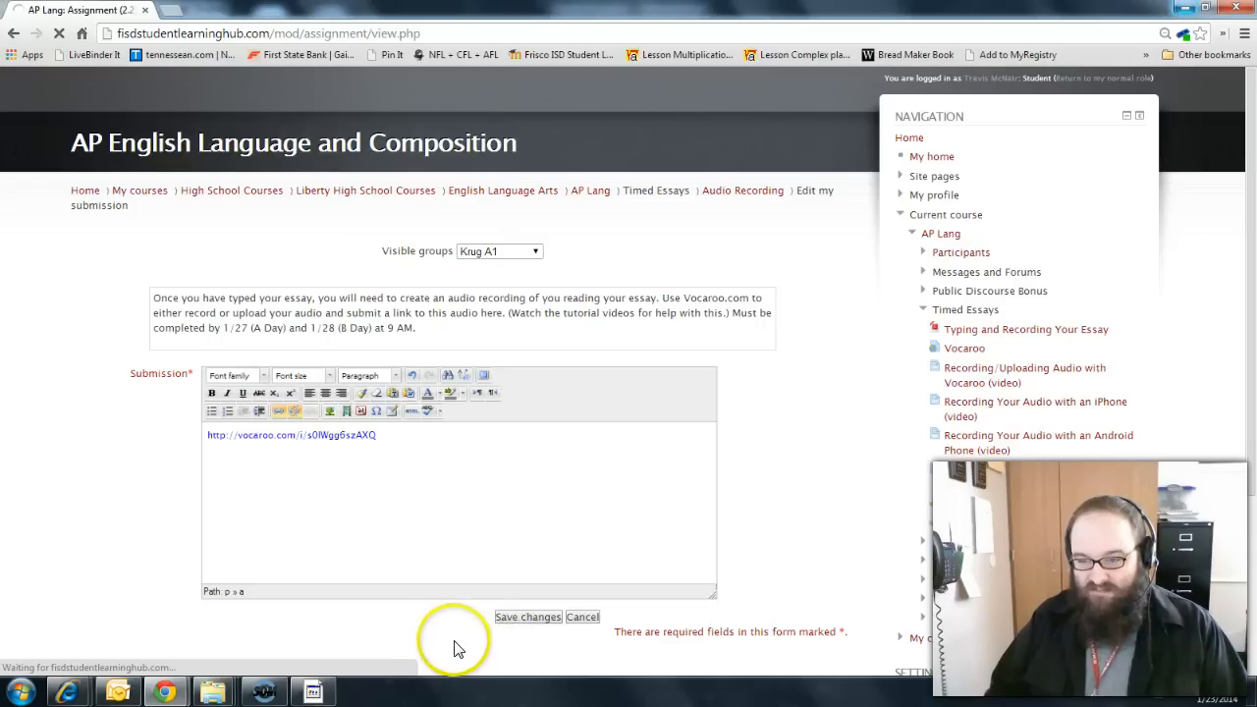
left_click(526, 617)
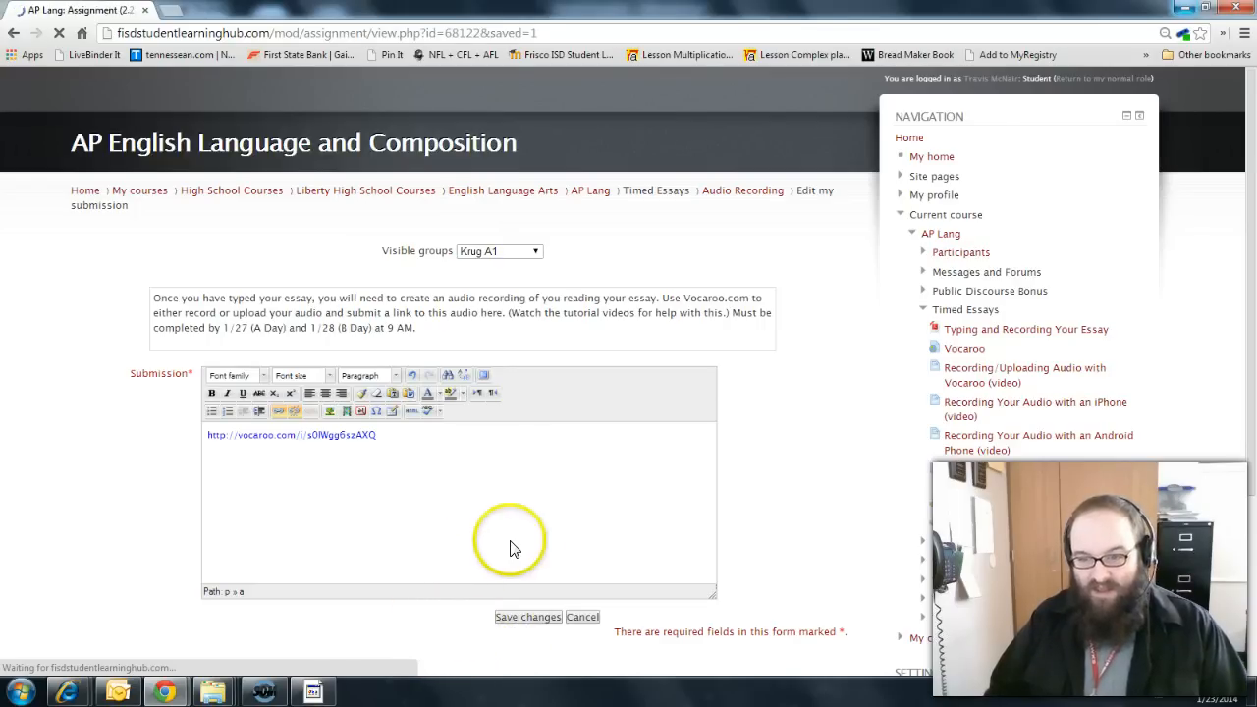
Follow the submitted Vocaroo URL link from the View my submission page.
left_click(523, 616)
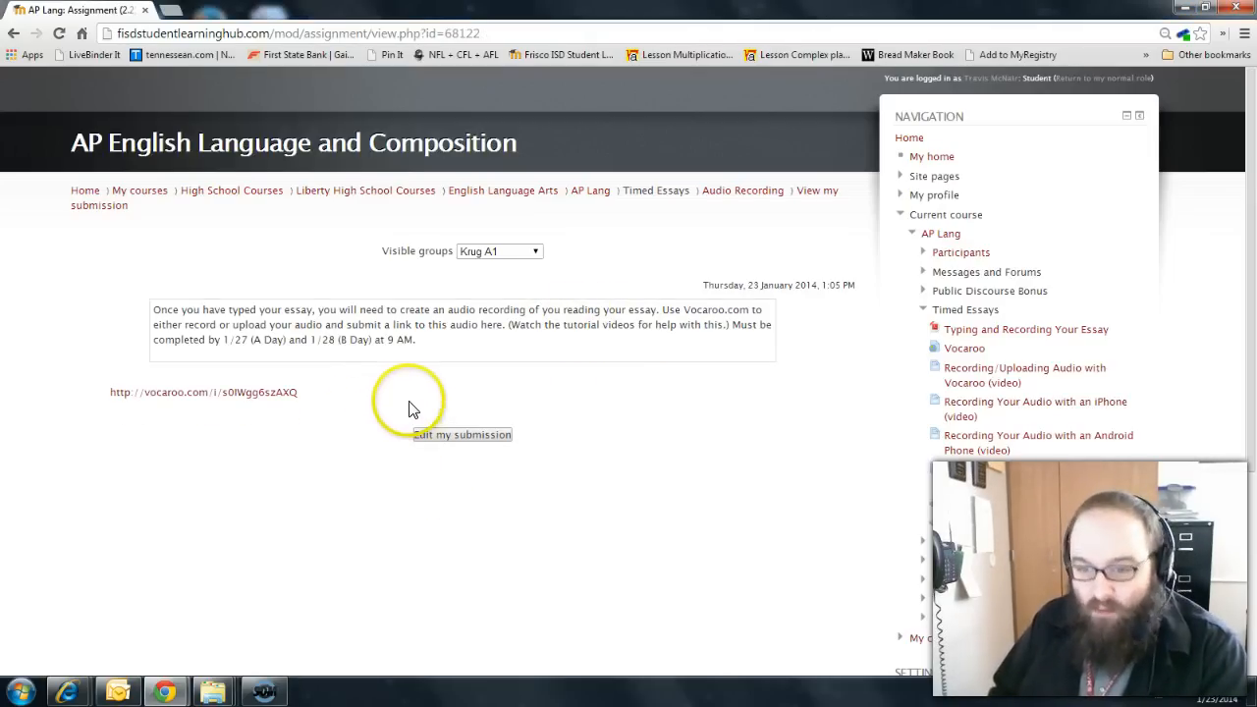
mouse_move(201, 396)
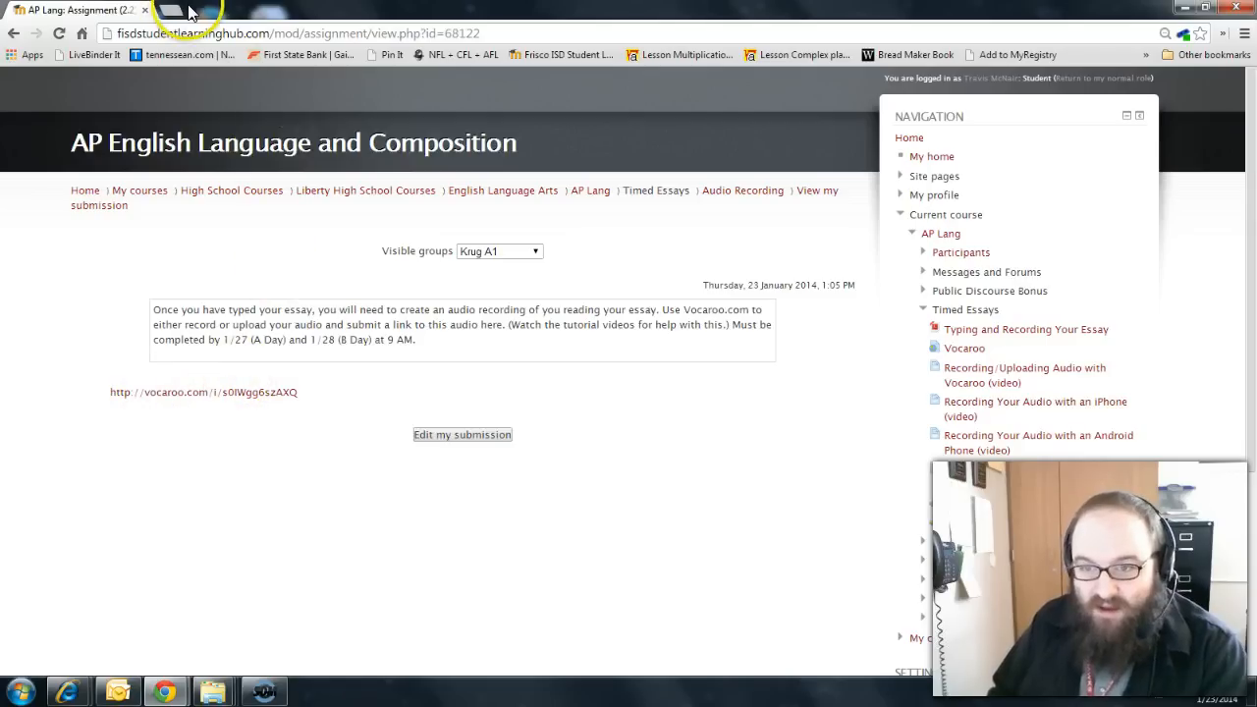
mouse_move(200, 399)
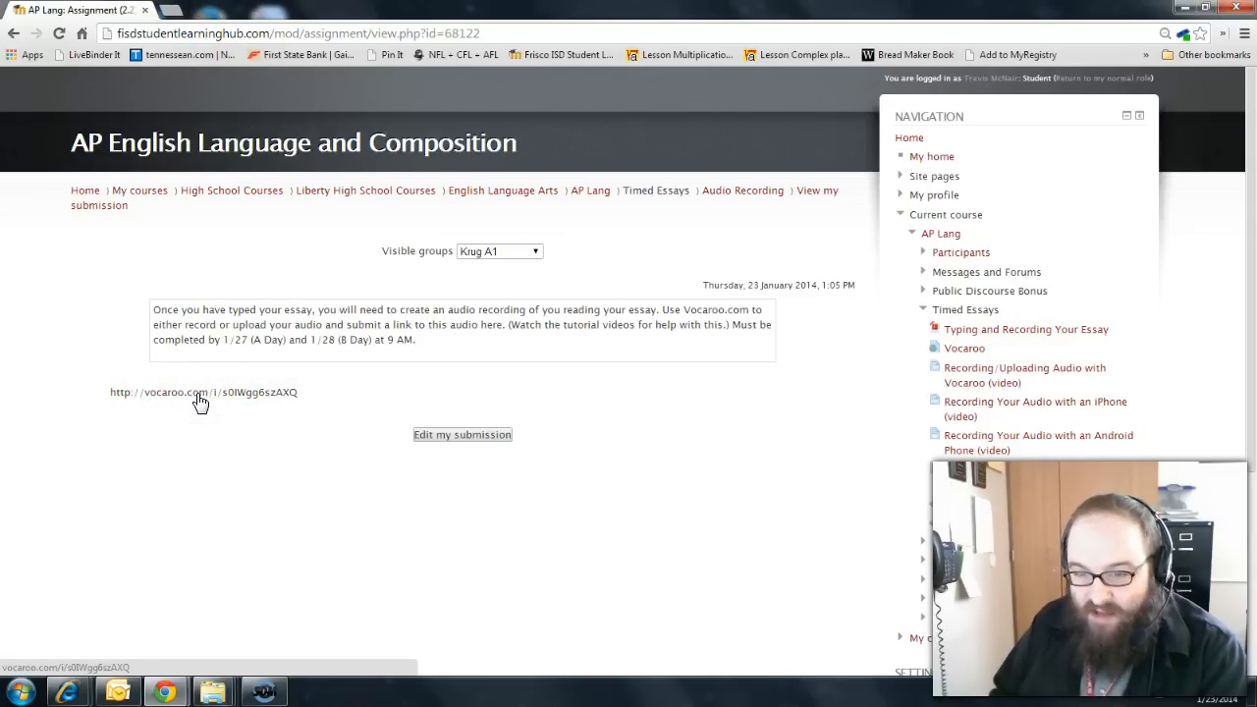
left_click(200, 391)
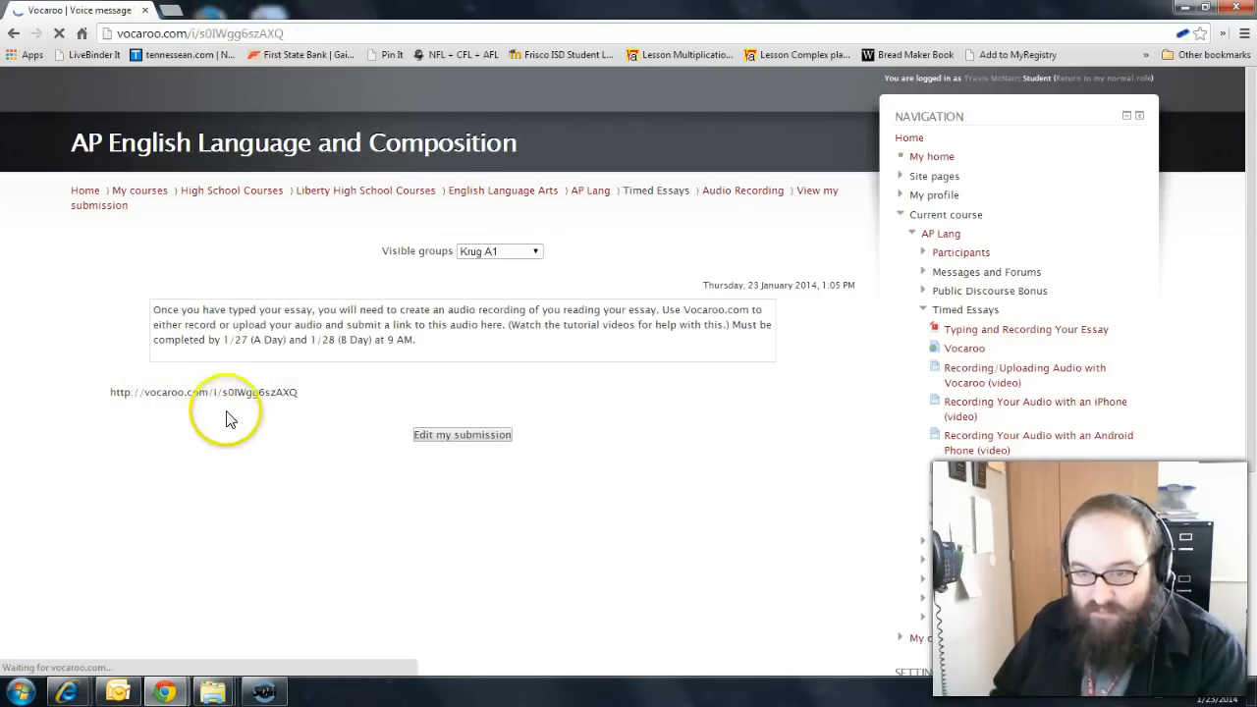
Play the submitted recording on its Vocaroo page, then pause it.
left_click(203, 391)
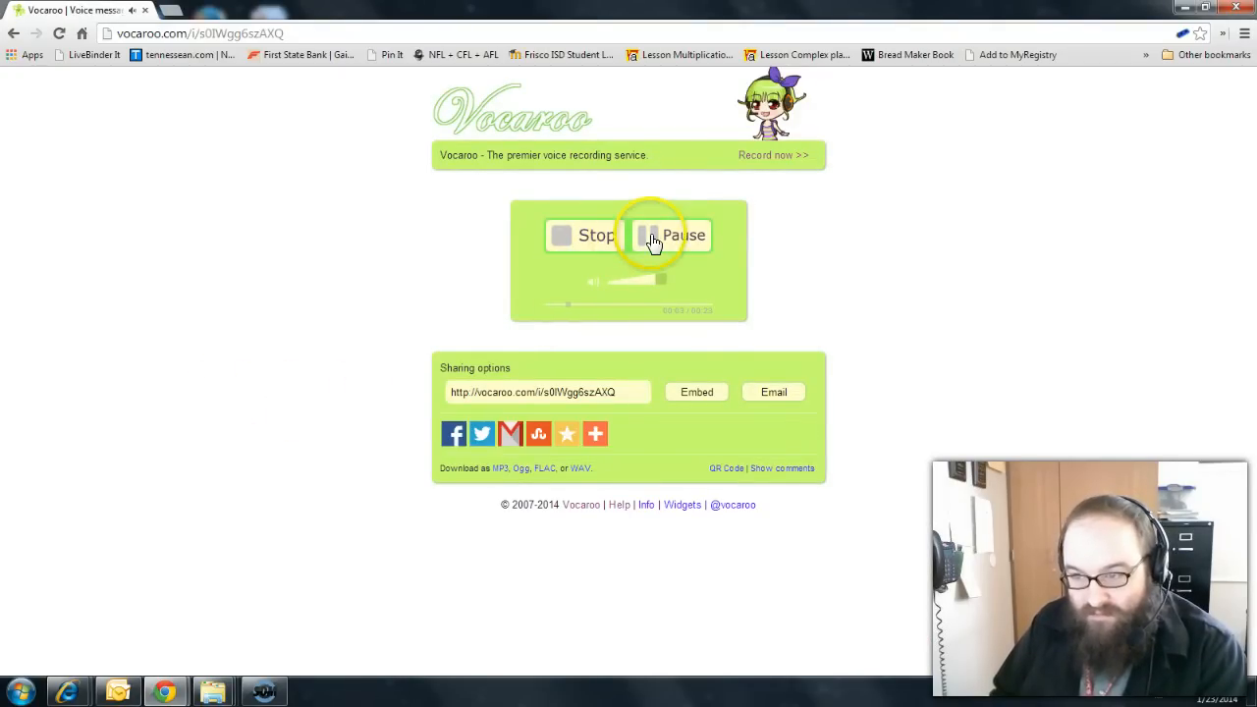
left_click(653, 235)
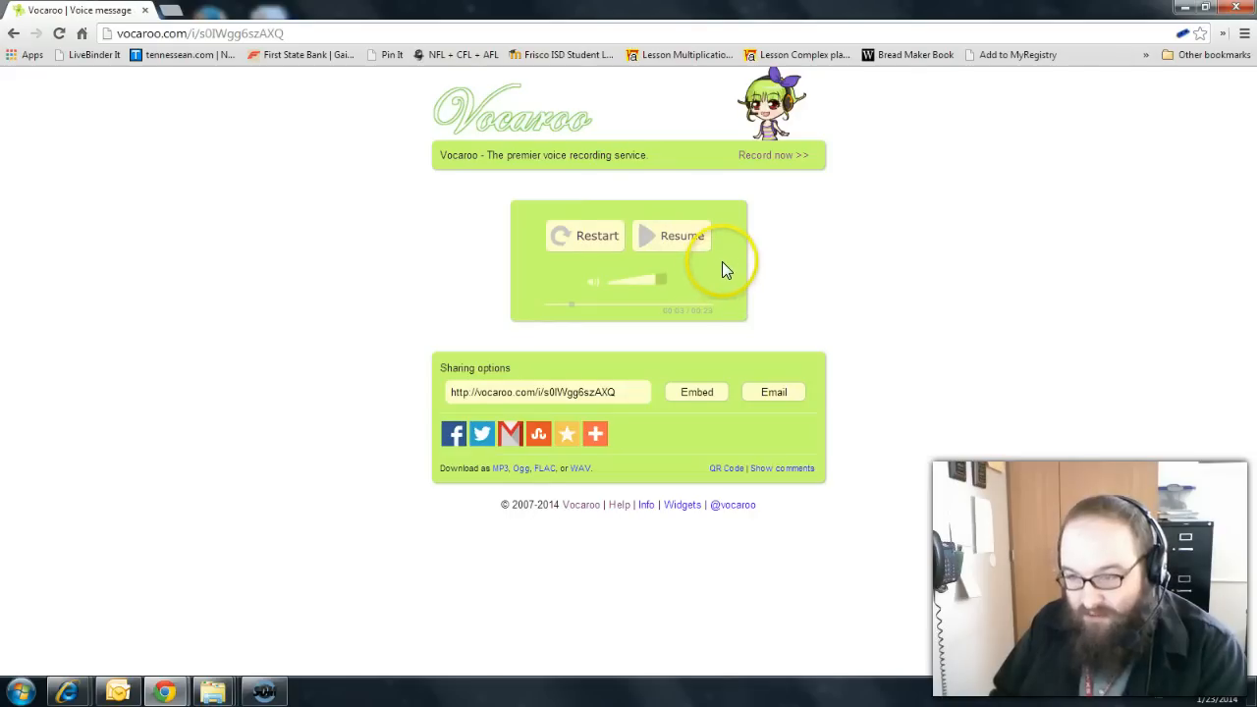
mouse_move(599, 341)
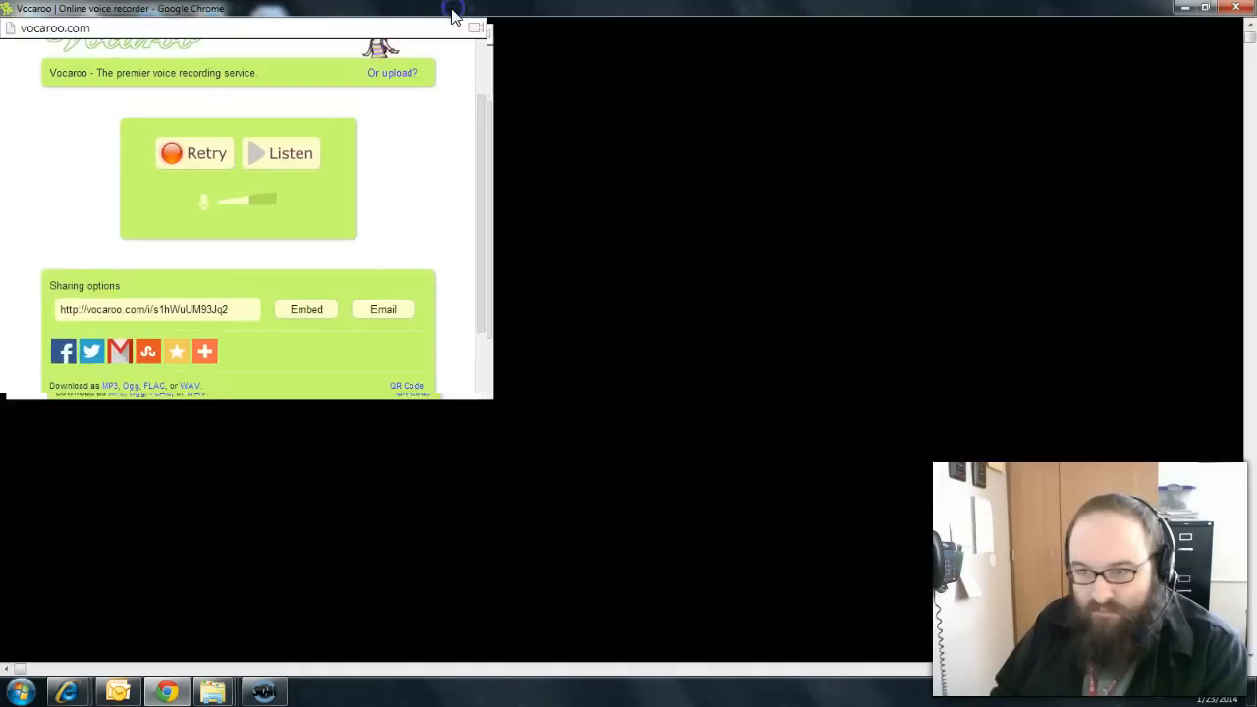
Maximize the Vocaroo recorder window showing the sharing and delete links.
left_click(453, 12)
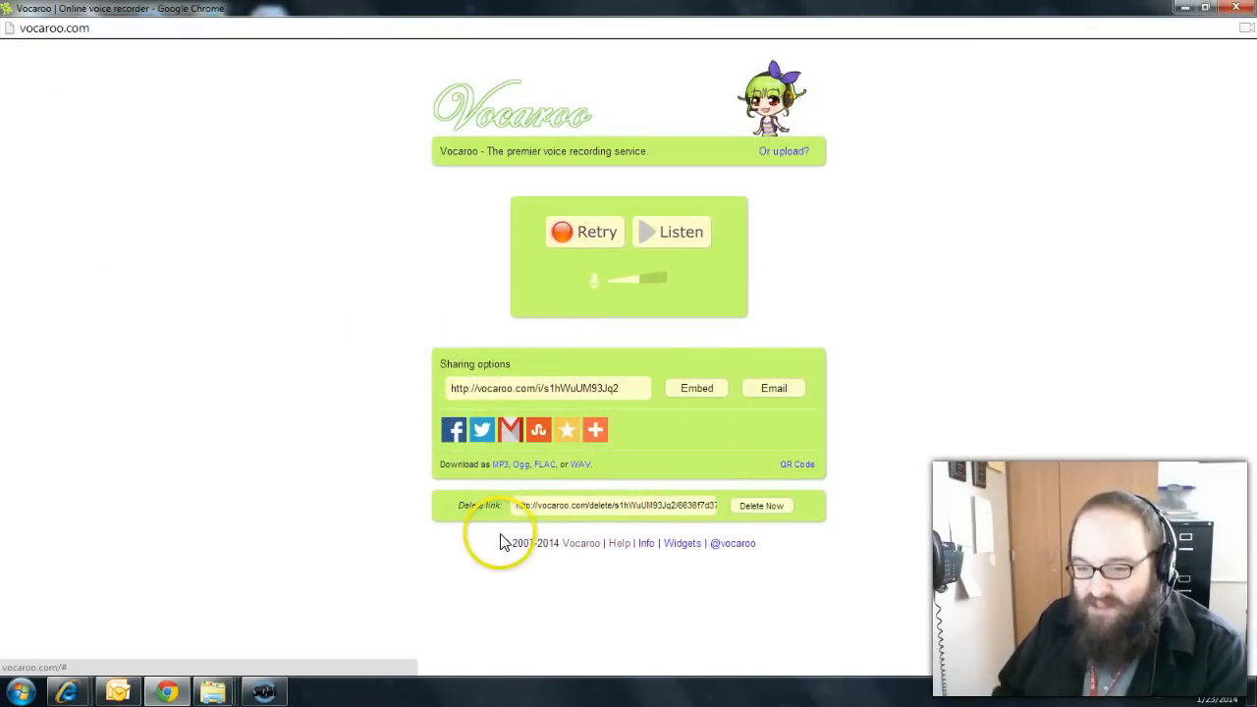
mouse_move(575, 510)
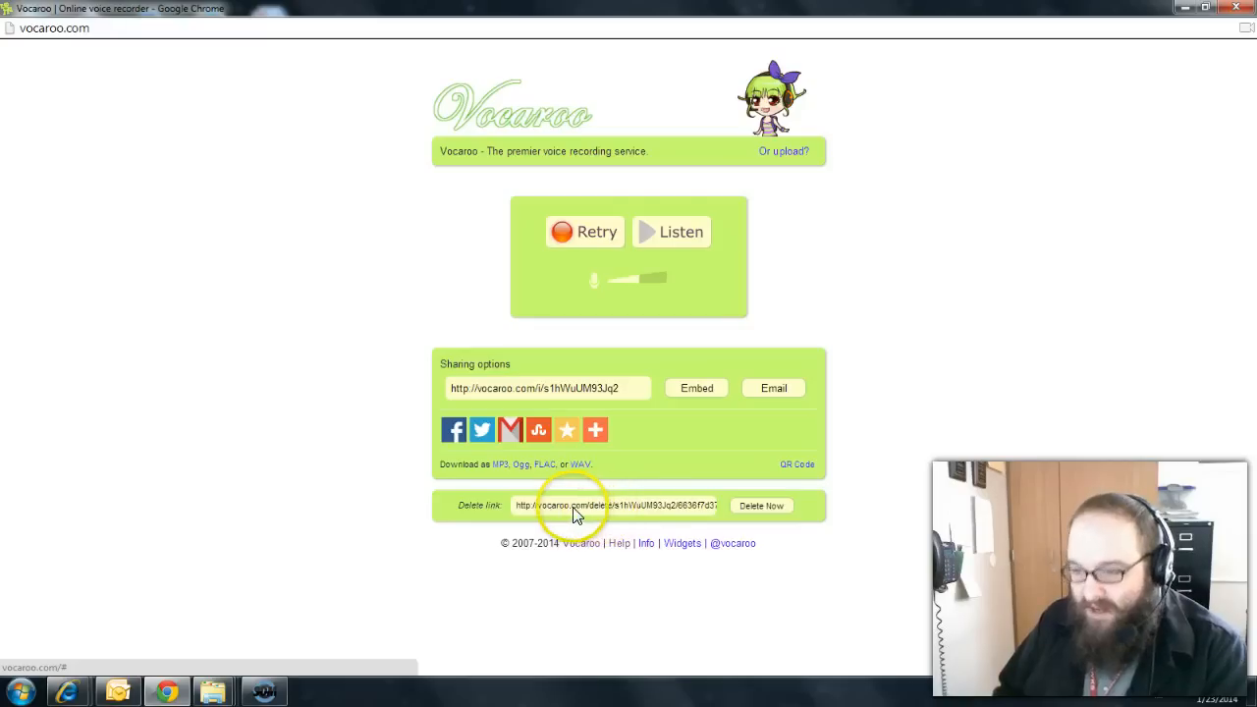
mouse_move(762, 506)
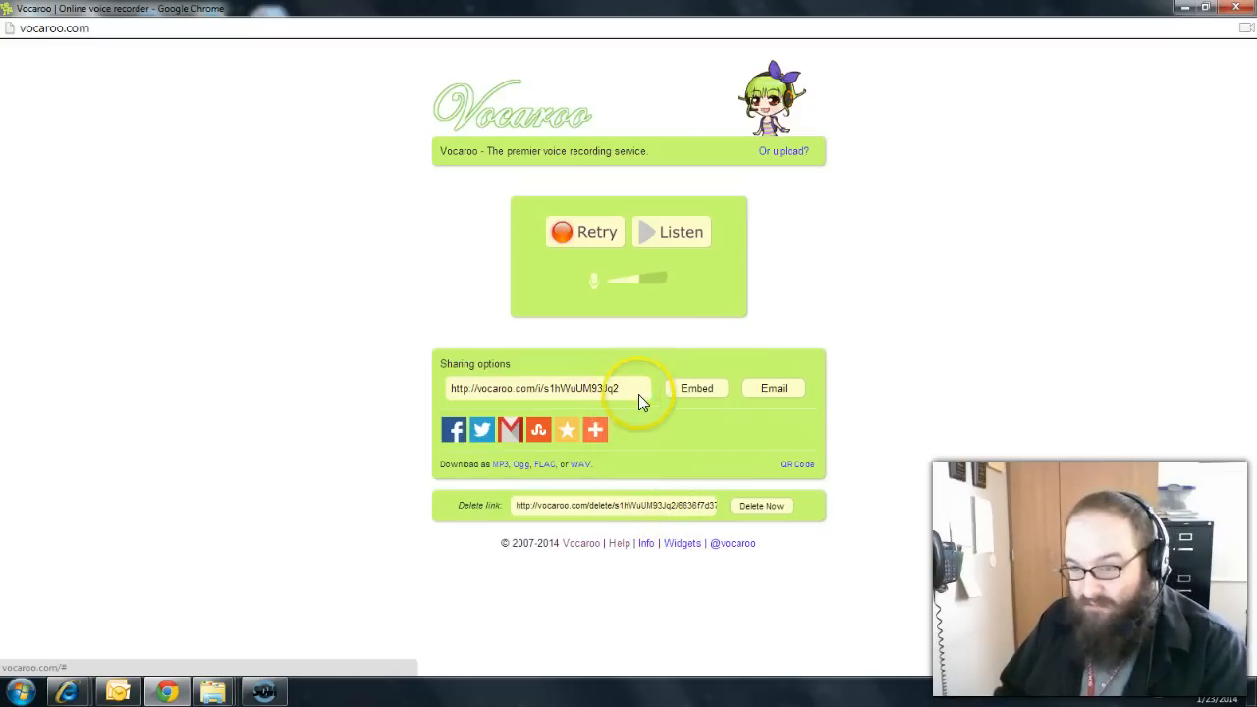
mouse_move(1170, 60)
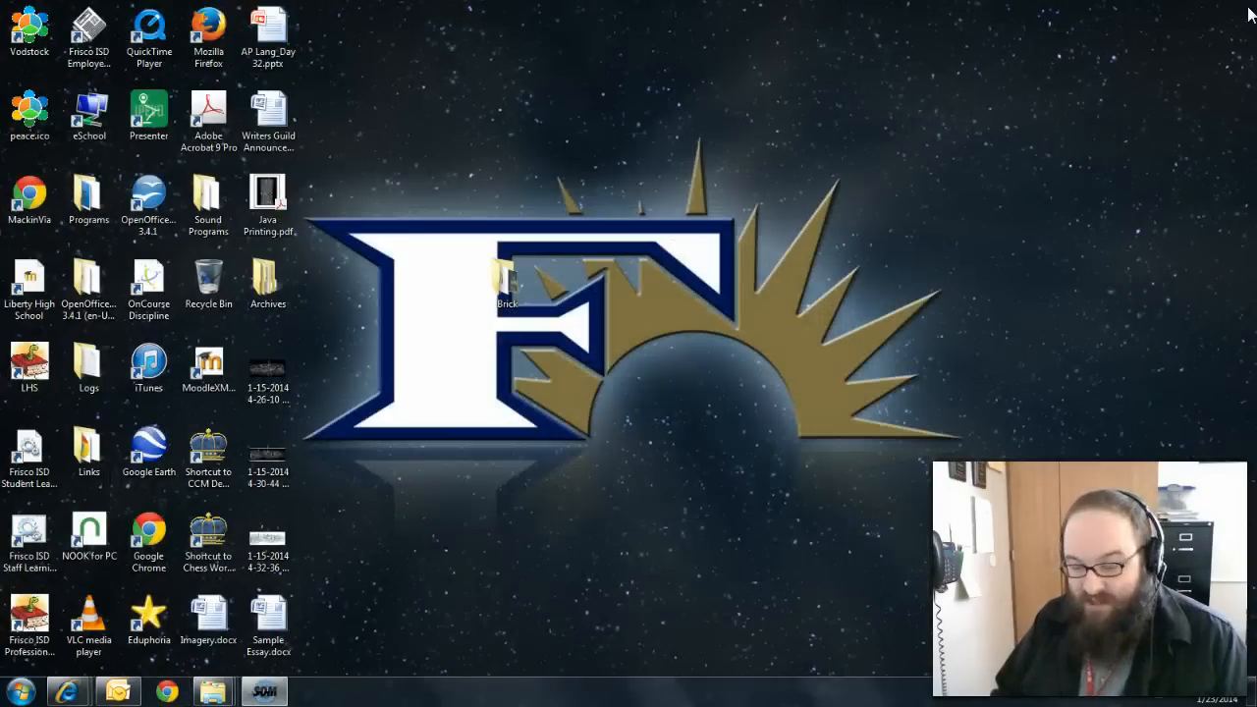
mouse_move(1019, 285)
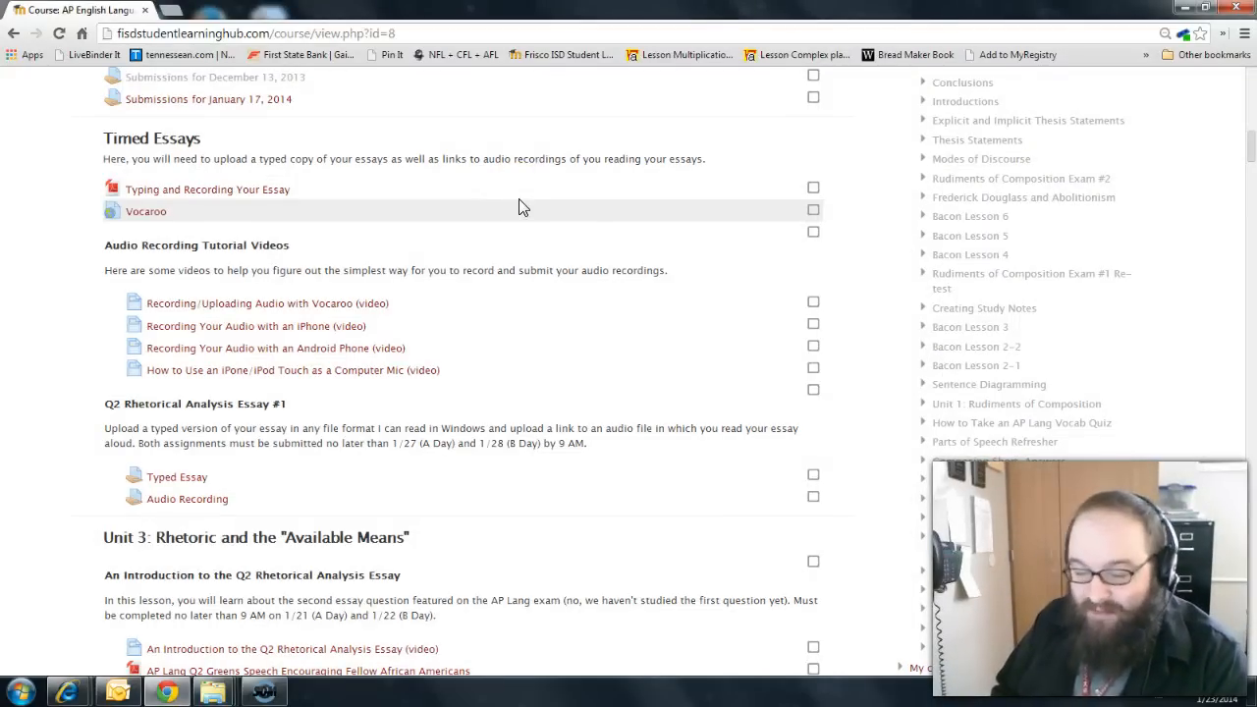
mouse_move(501, 215)
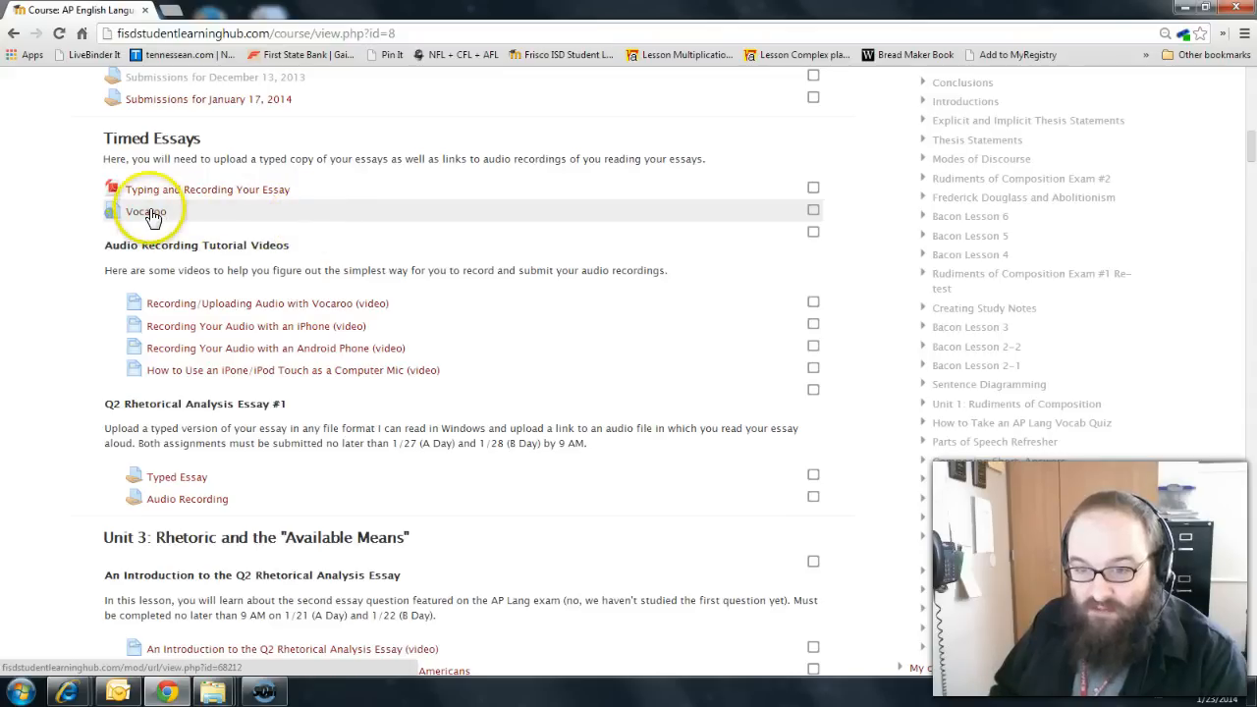
Reopen the Vocaroo recorder popup from the Timed Essays resource on the course page.
left_click(144, 211)
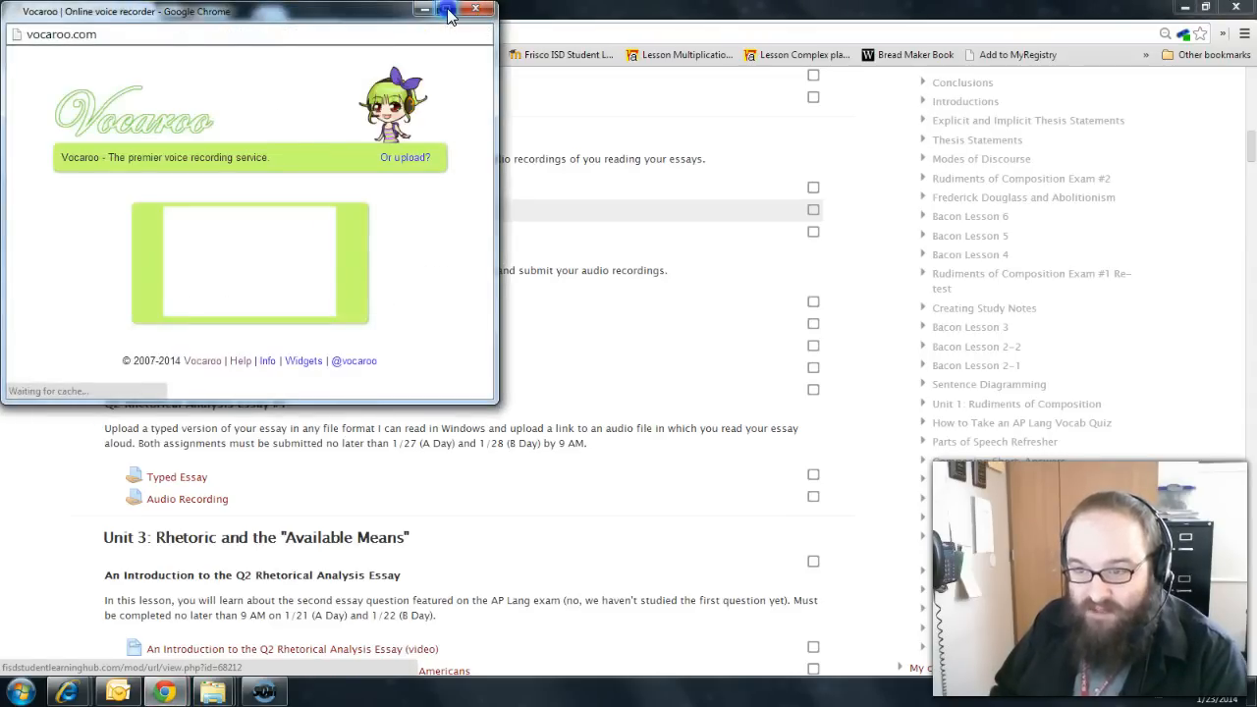
Maximize the Vocaroo window and go to its 'Or upload?' page.
left_click(460, 11)
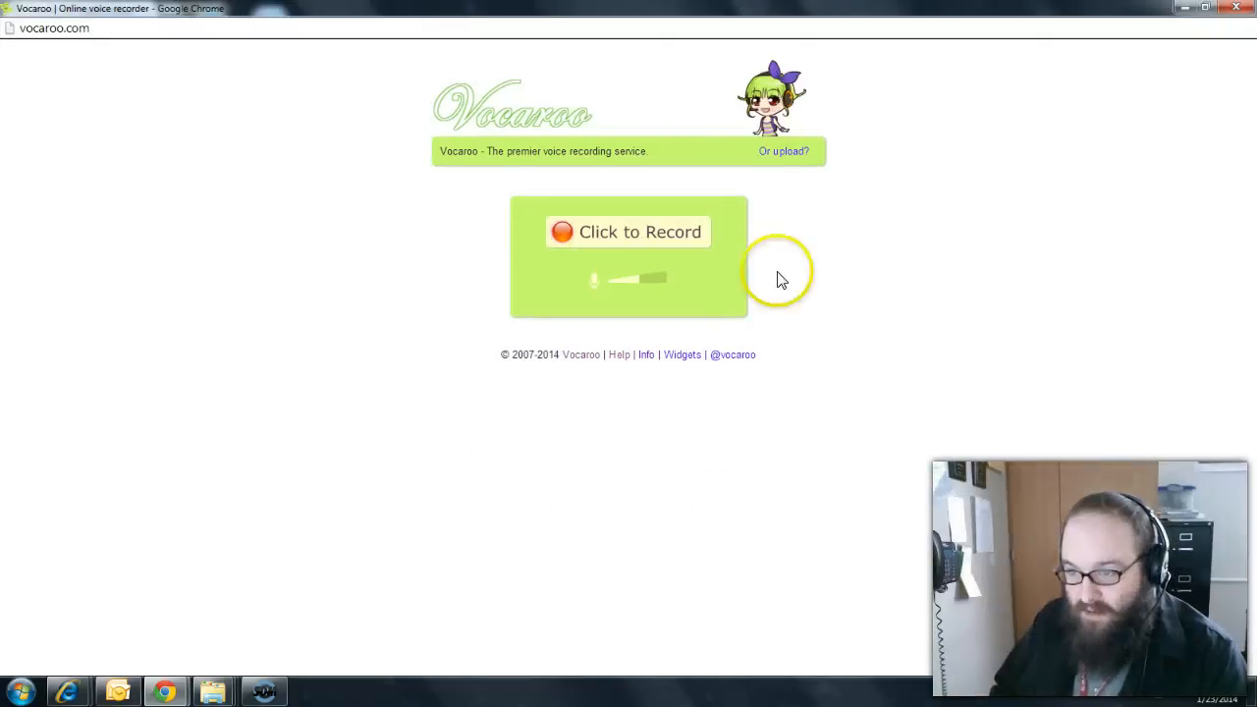
mouse_move(783, 158)
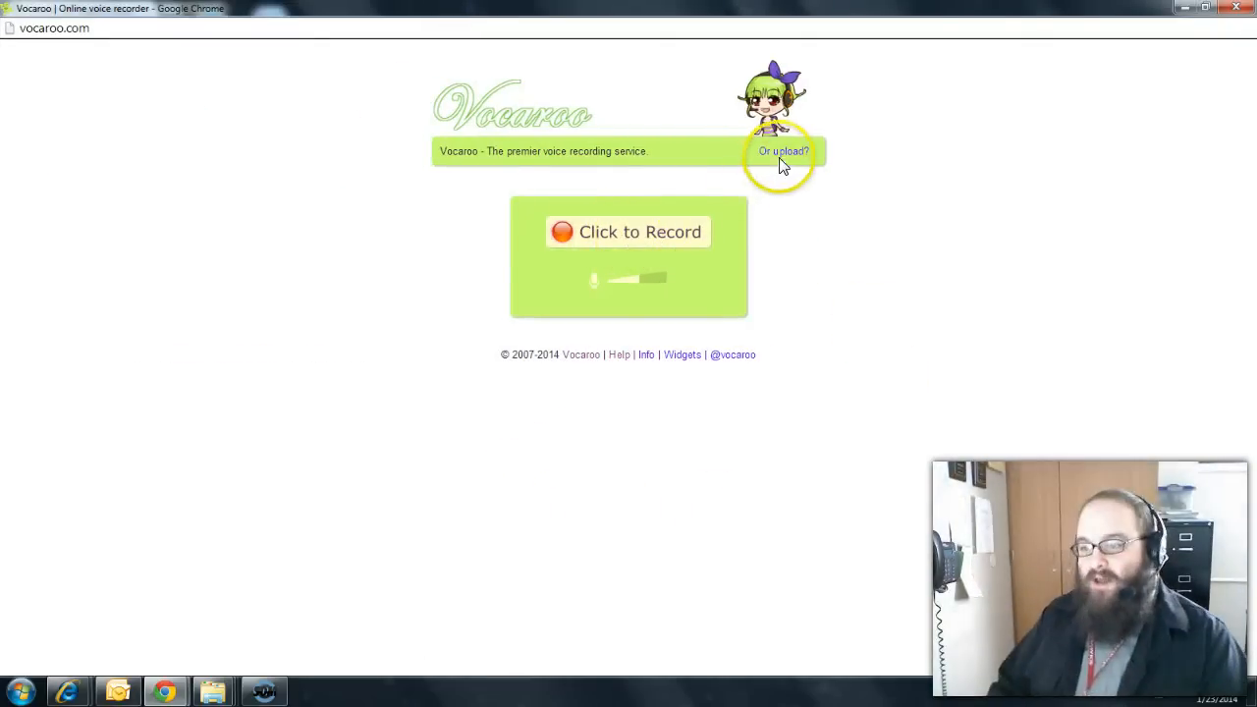
left_click(781, 151)
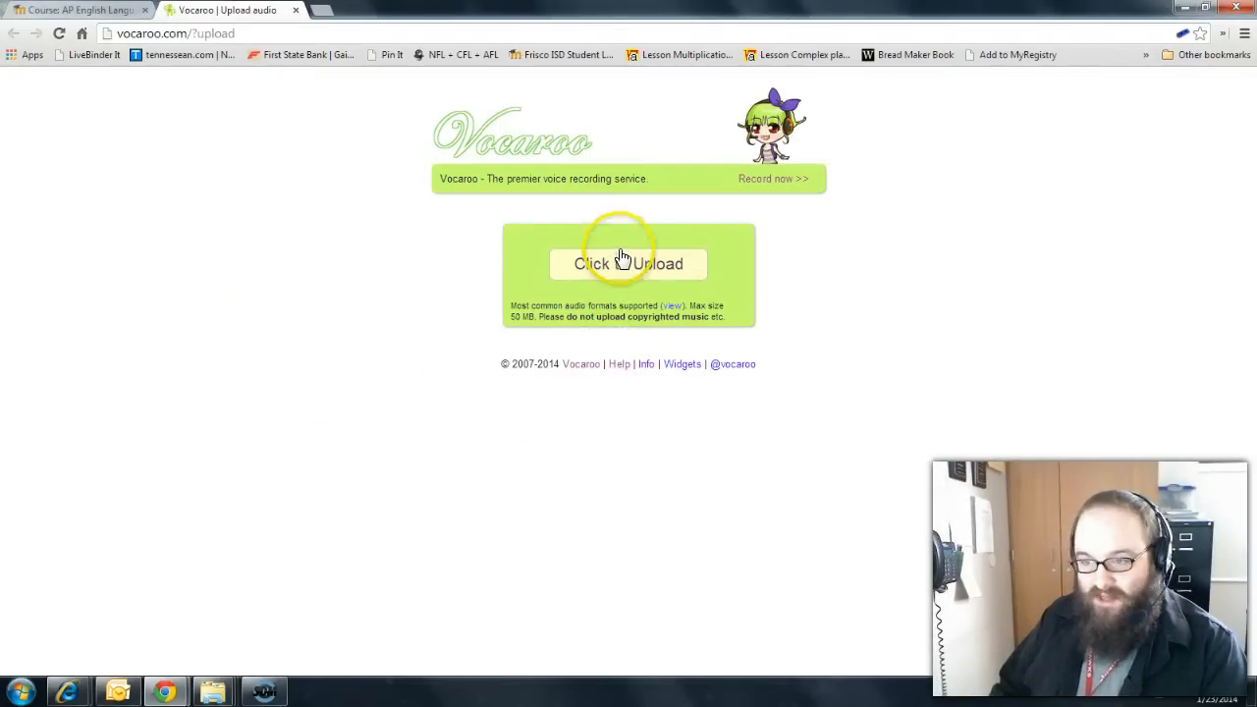
Open and cancel the upload file chooser, then reveal Vocaroo's supported audio formats list.
left_click(626, 264)
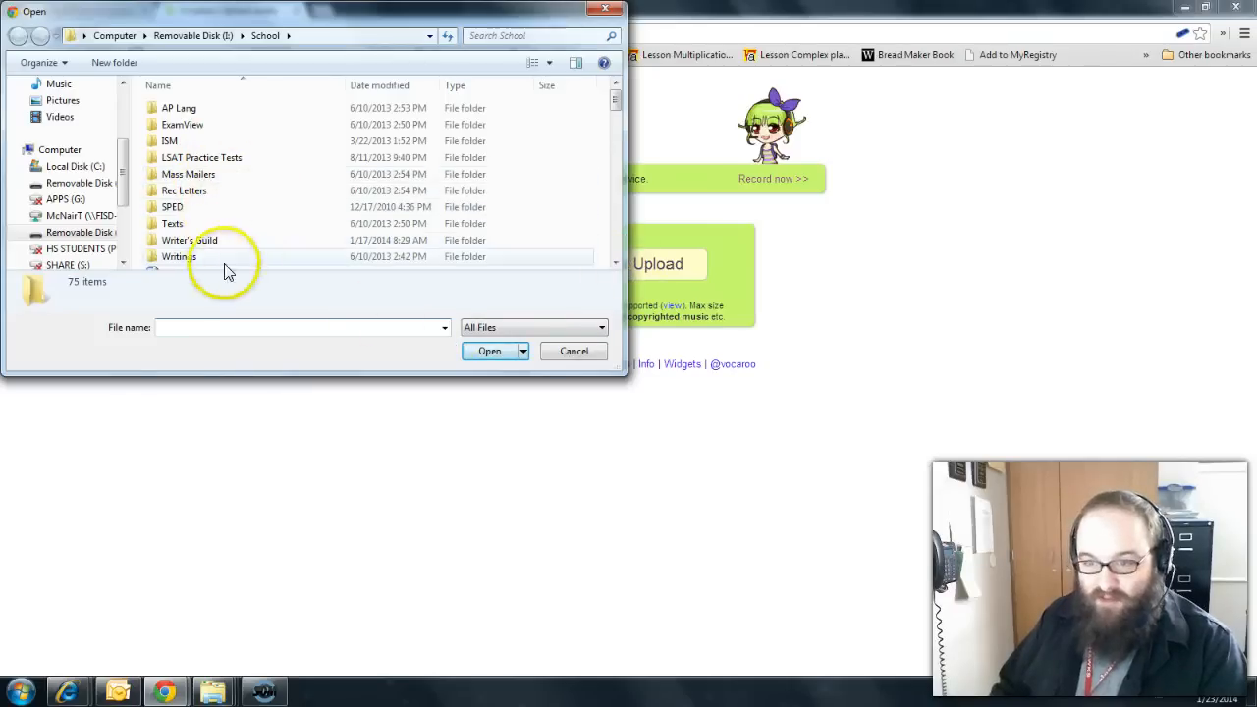
left_click(573, 350)
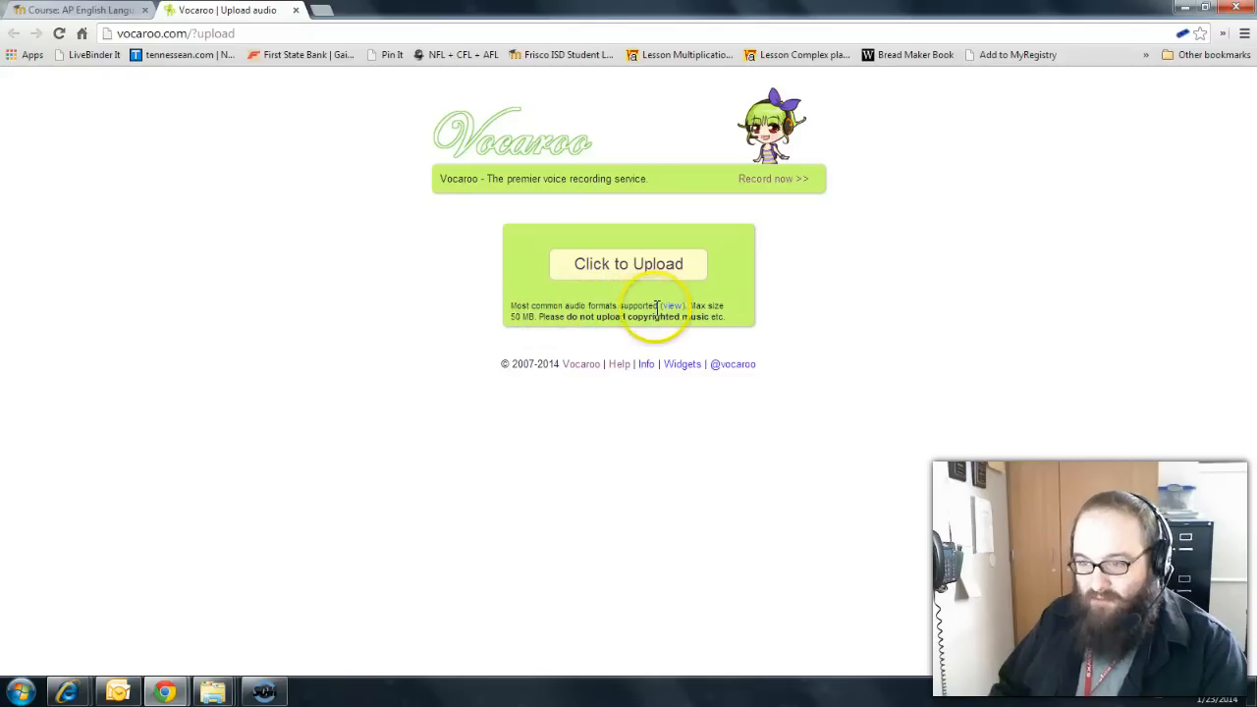
mouse_move(673, 312)
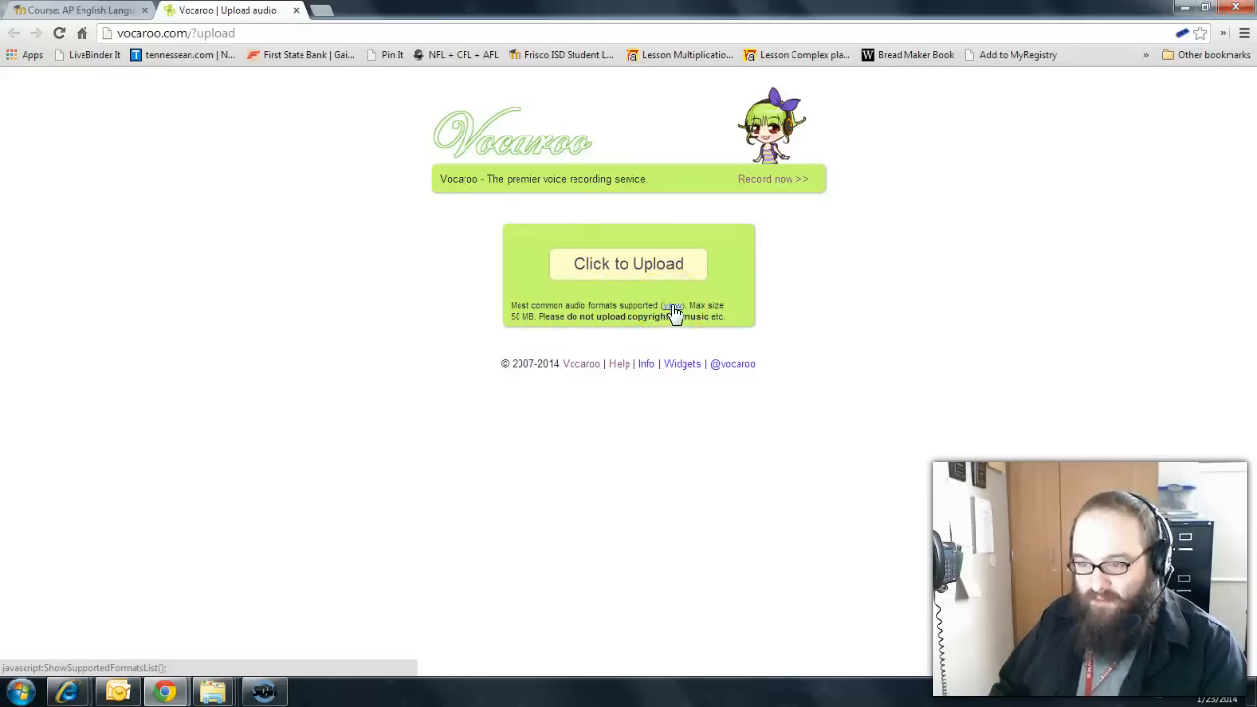
left_click(681, 305)
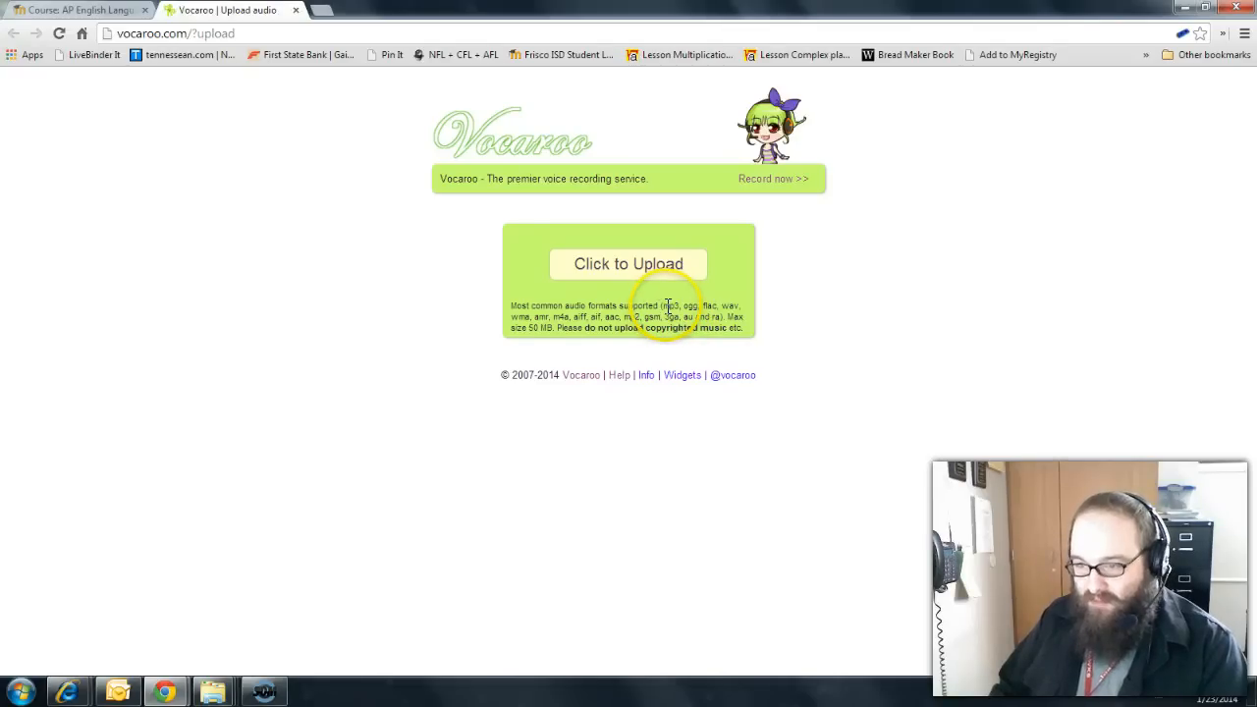
mouse_move(619, 437)
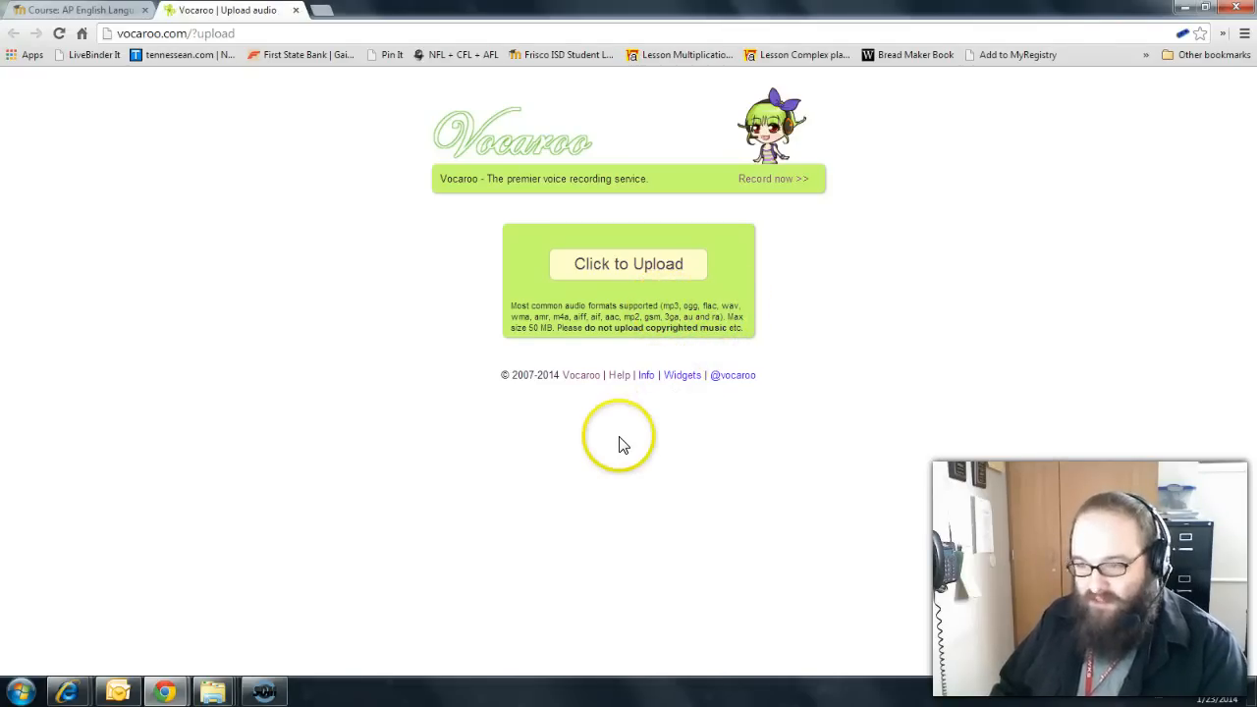
mouse_move(569, 320)
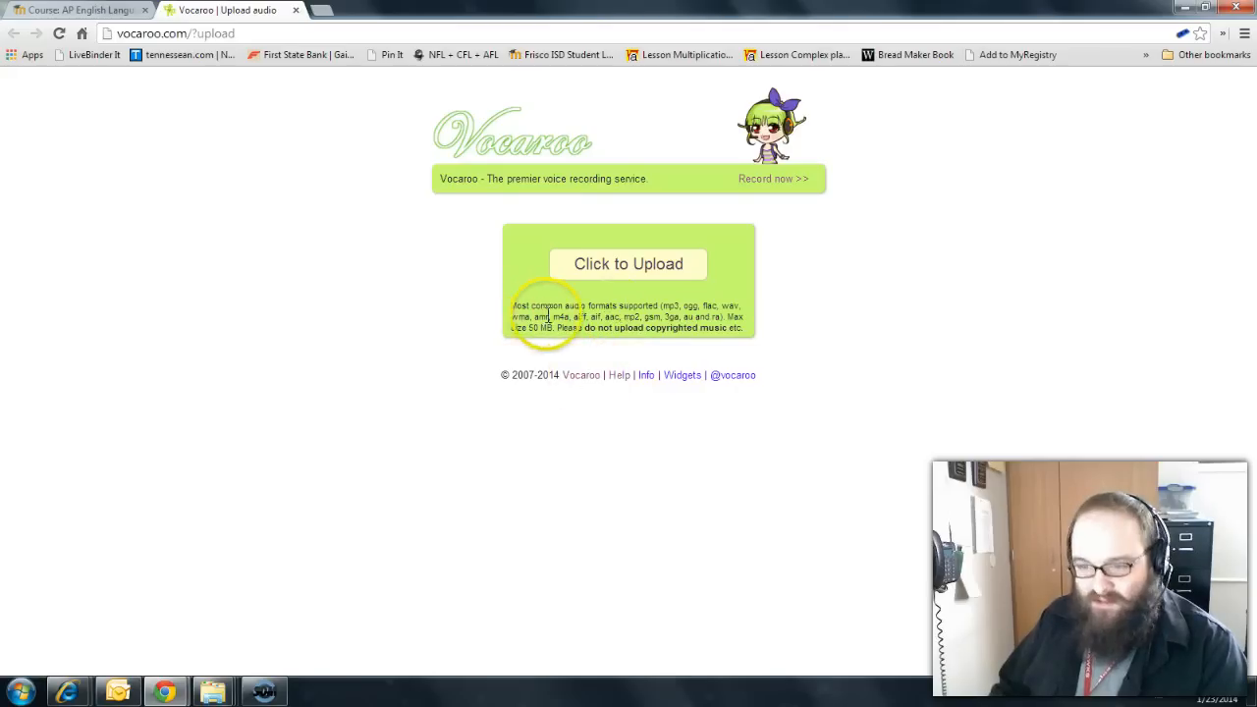
mouse_move(679, 316)
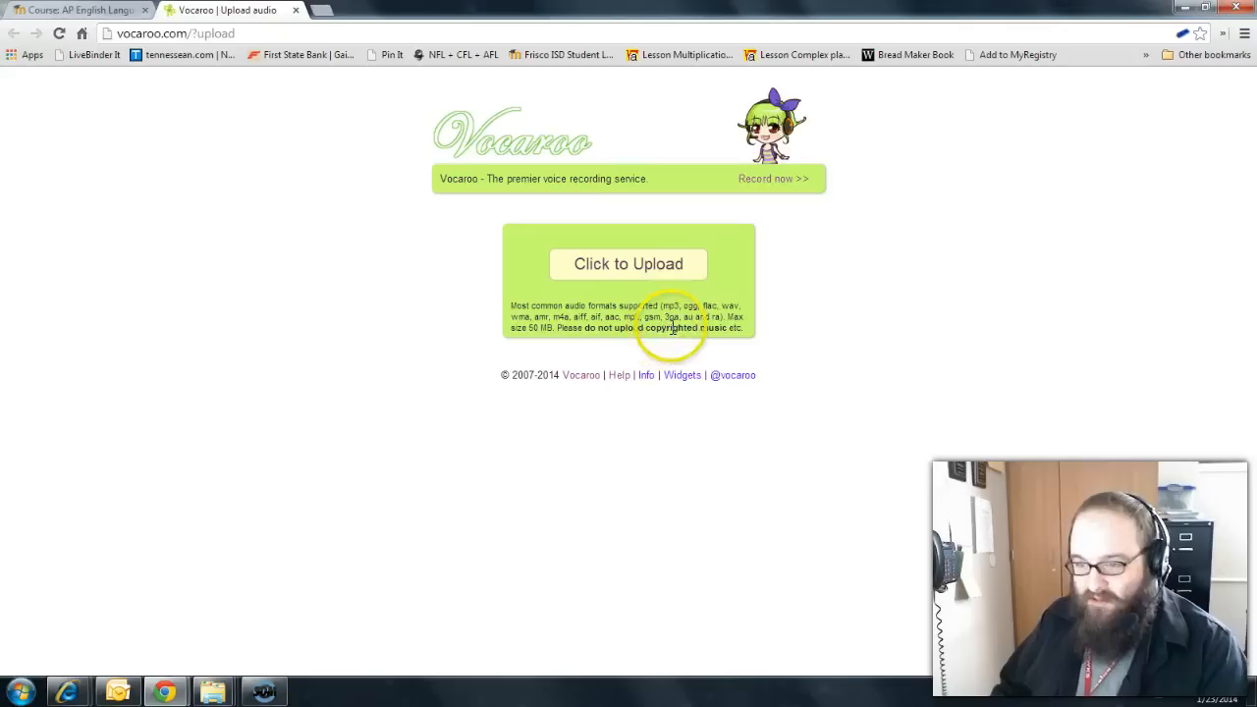
mouse_move(582, 422)
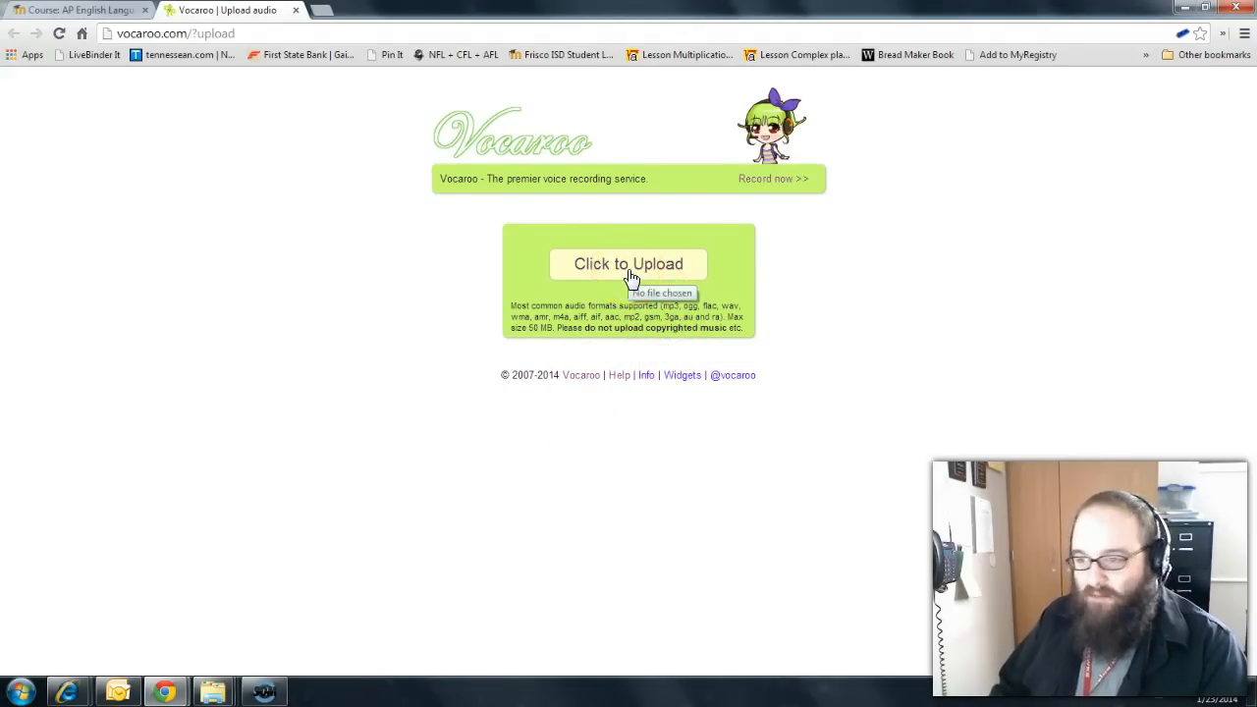
left_click(629, 263)
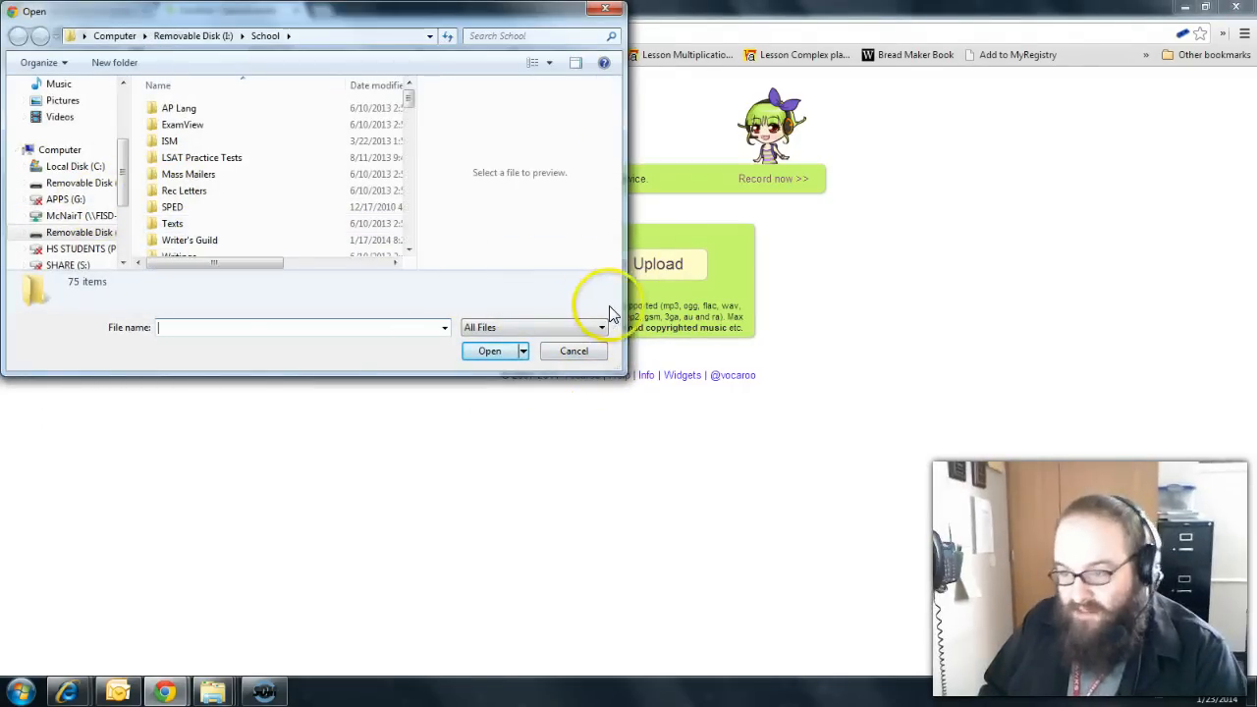
mouse_move(798, 324)
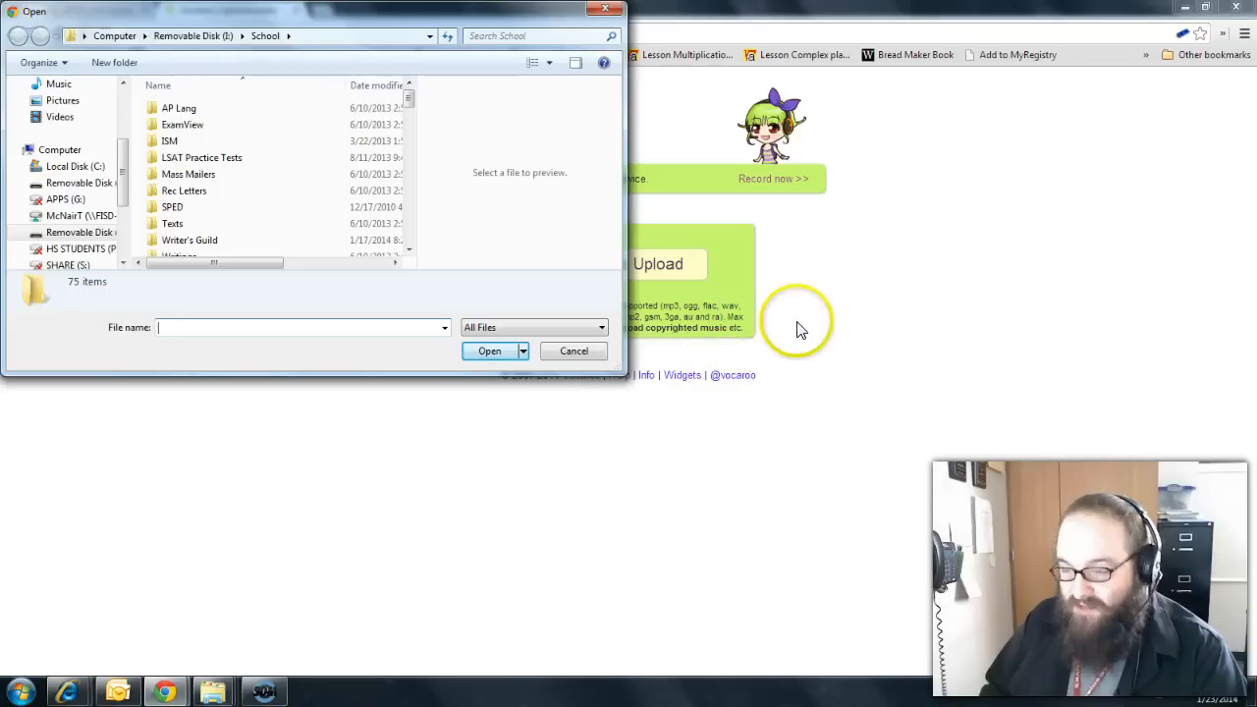
mouse_move(640, 267)
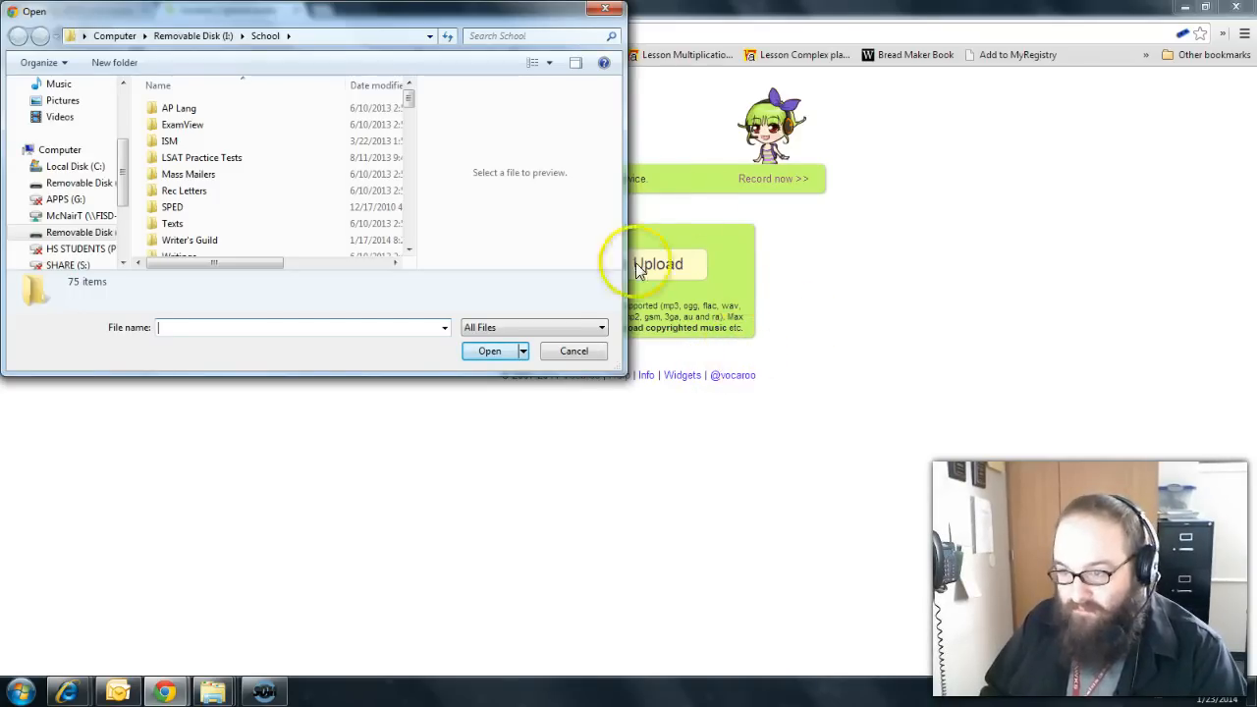
left_click(573, 351)
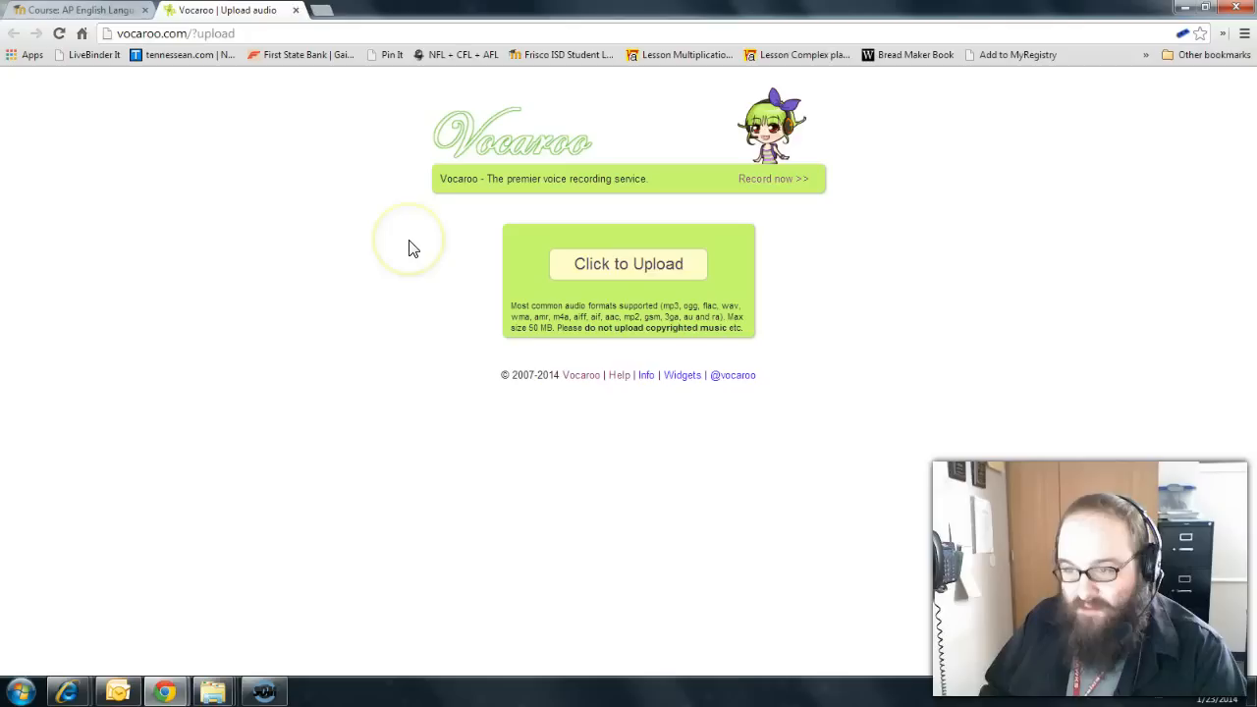
mouse_move(373, 182)
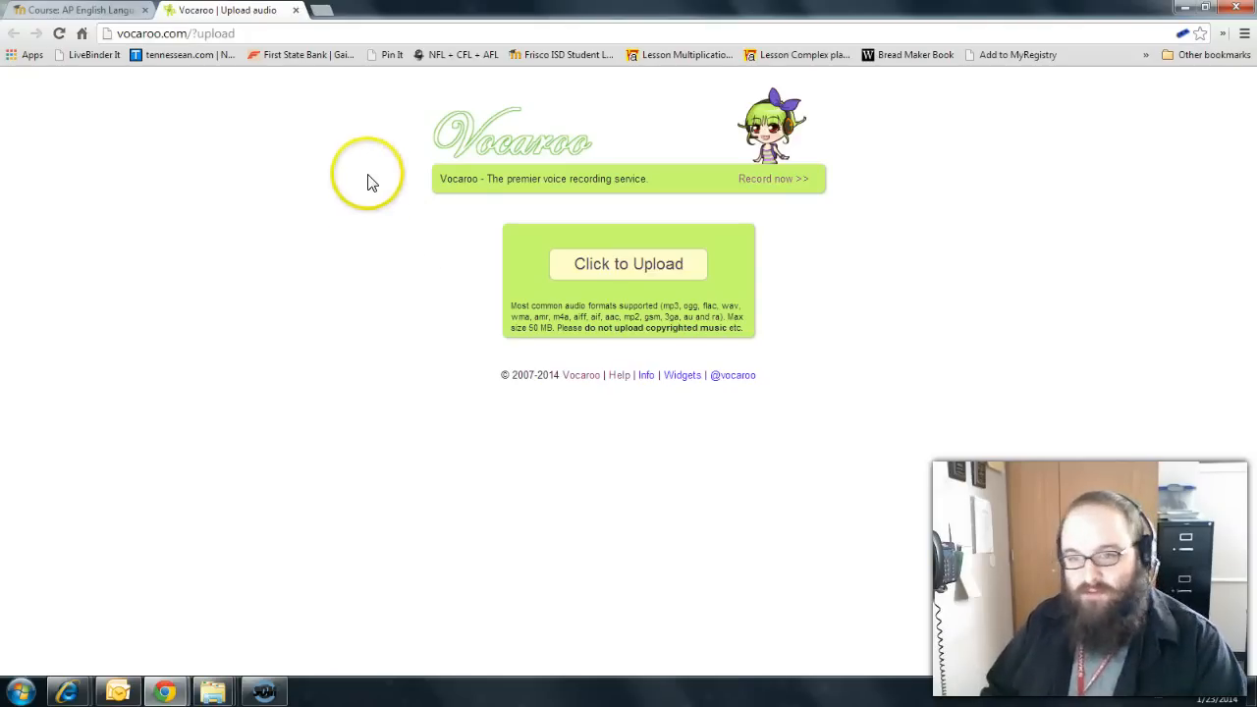